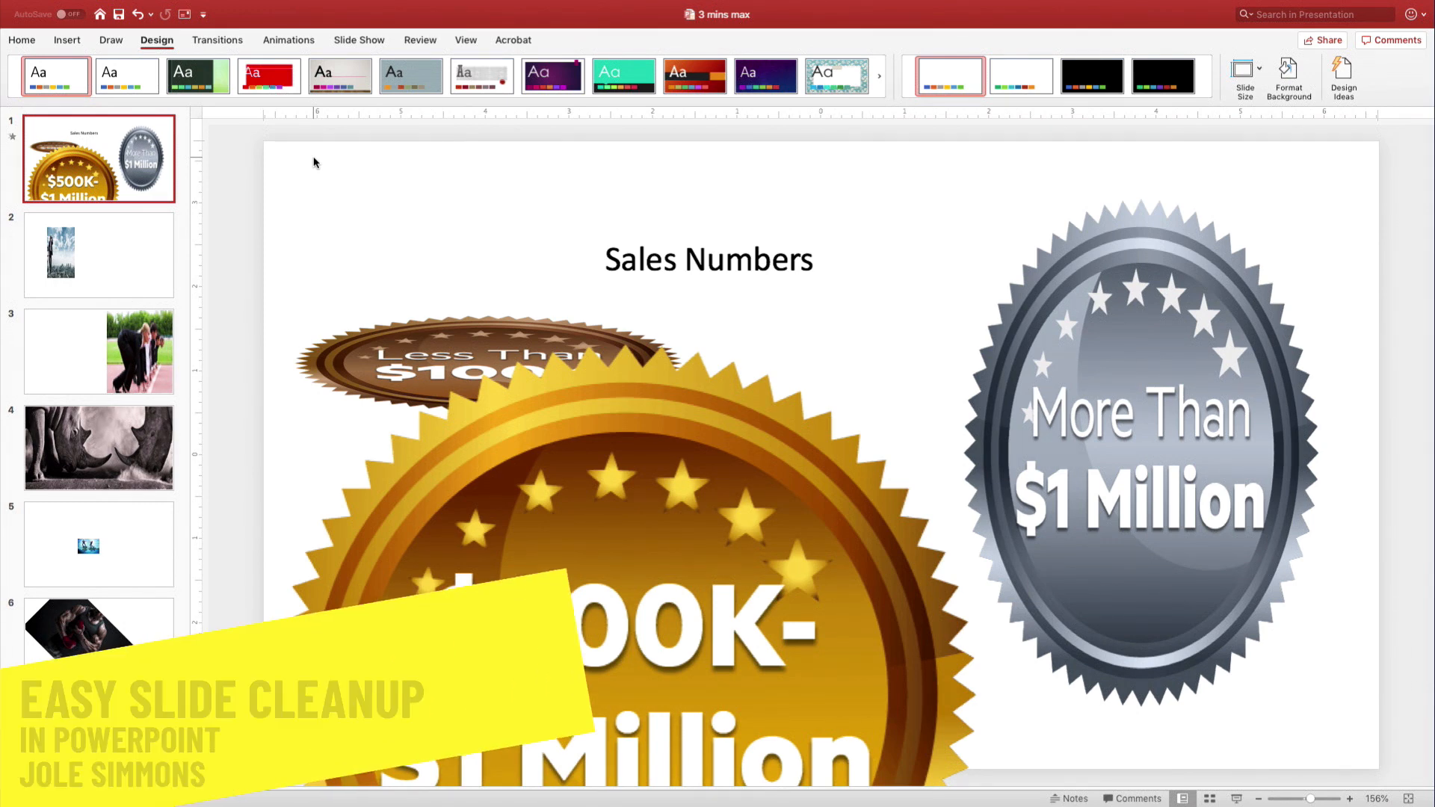
pyautogui.moveTo(388, 234)
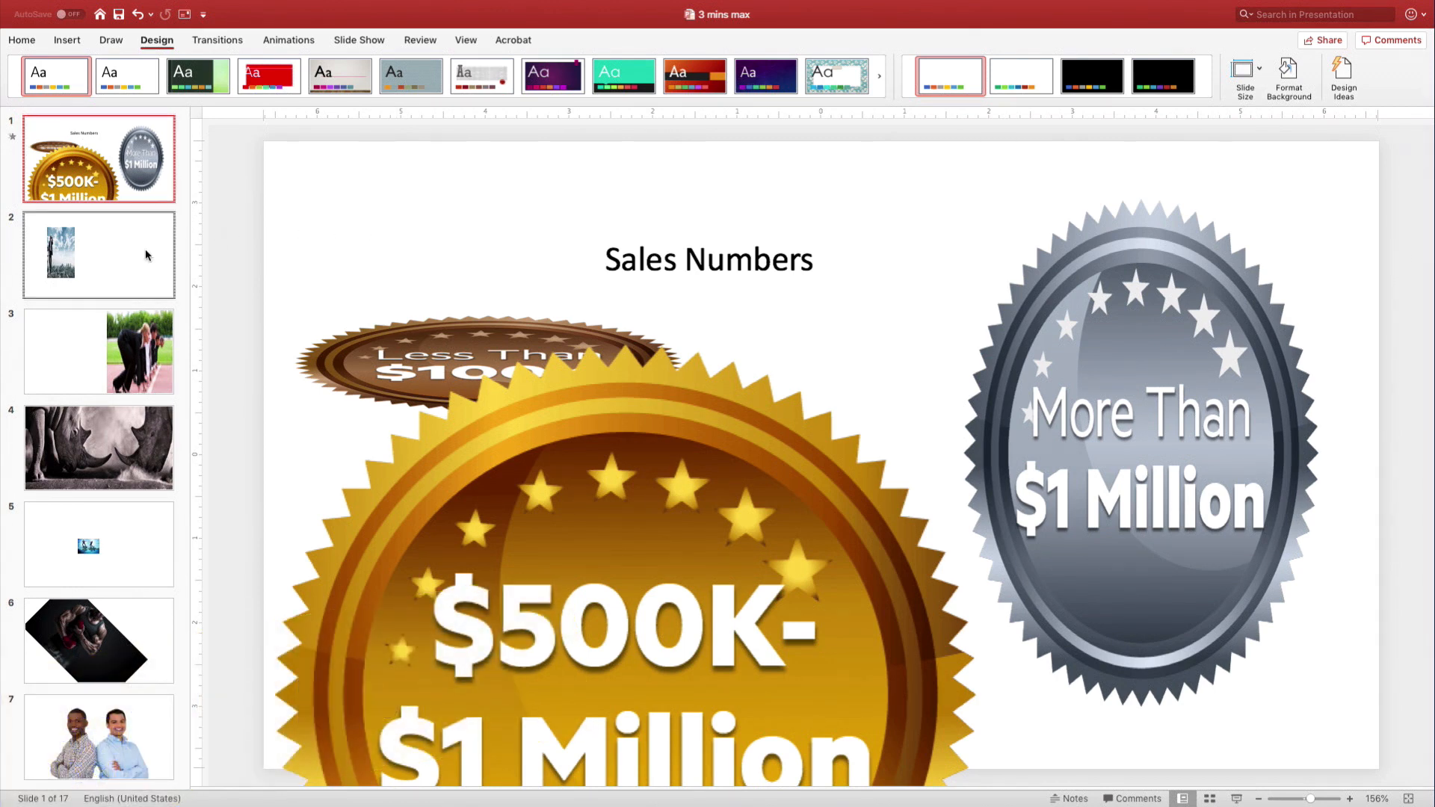
# Step: Review the city photo, runners, small puzzle image and muscular man slides
pyautogui.click(97, 254)
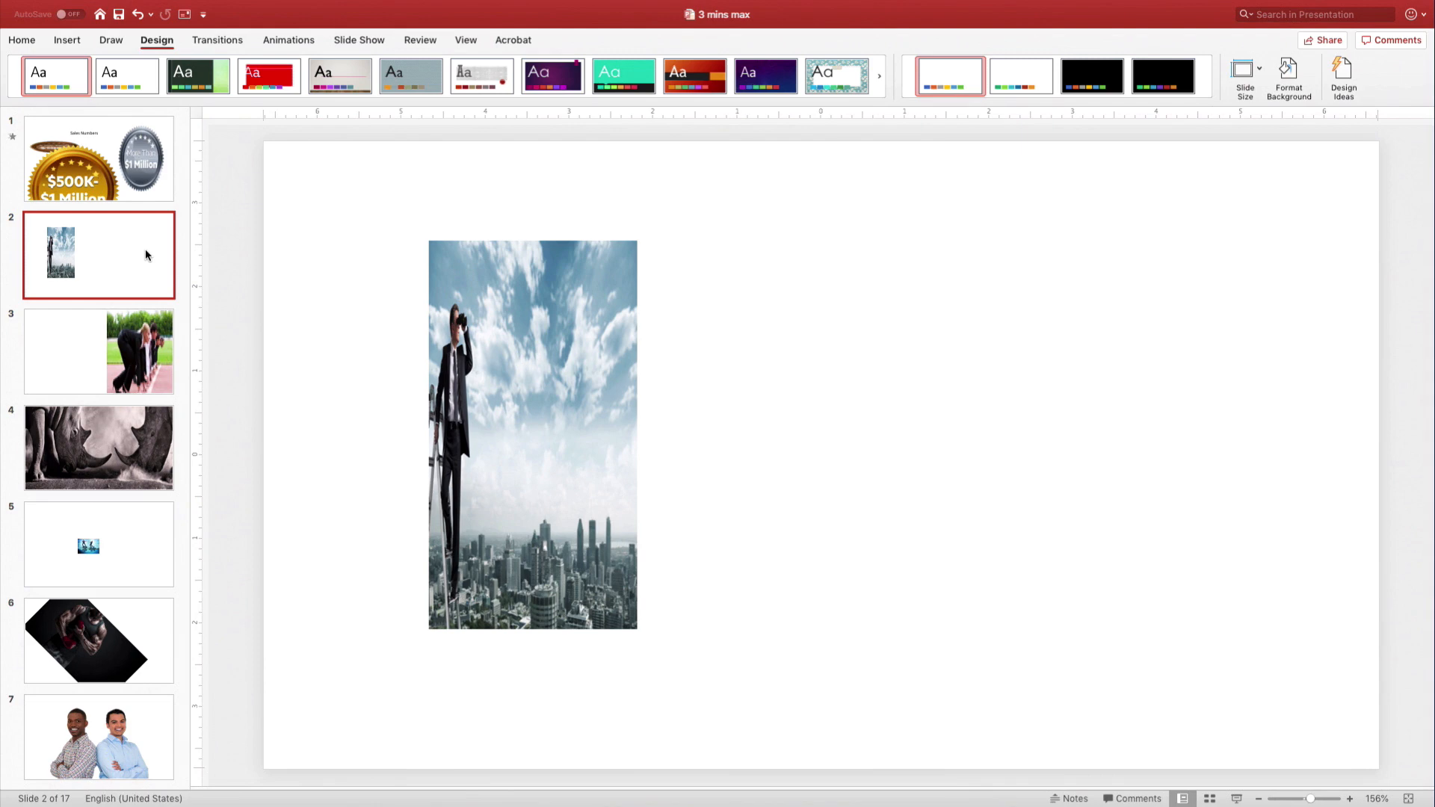
pyautogui.click(98, 351)
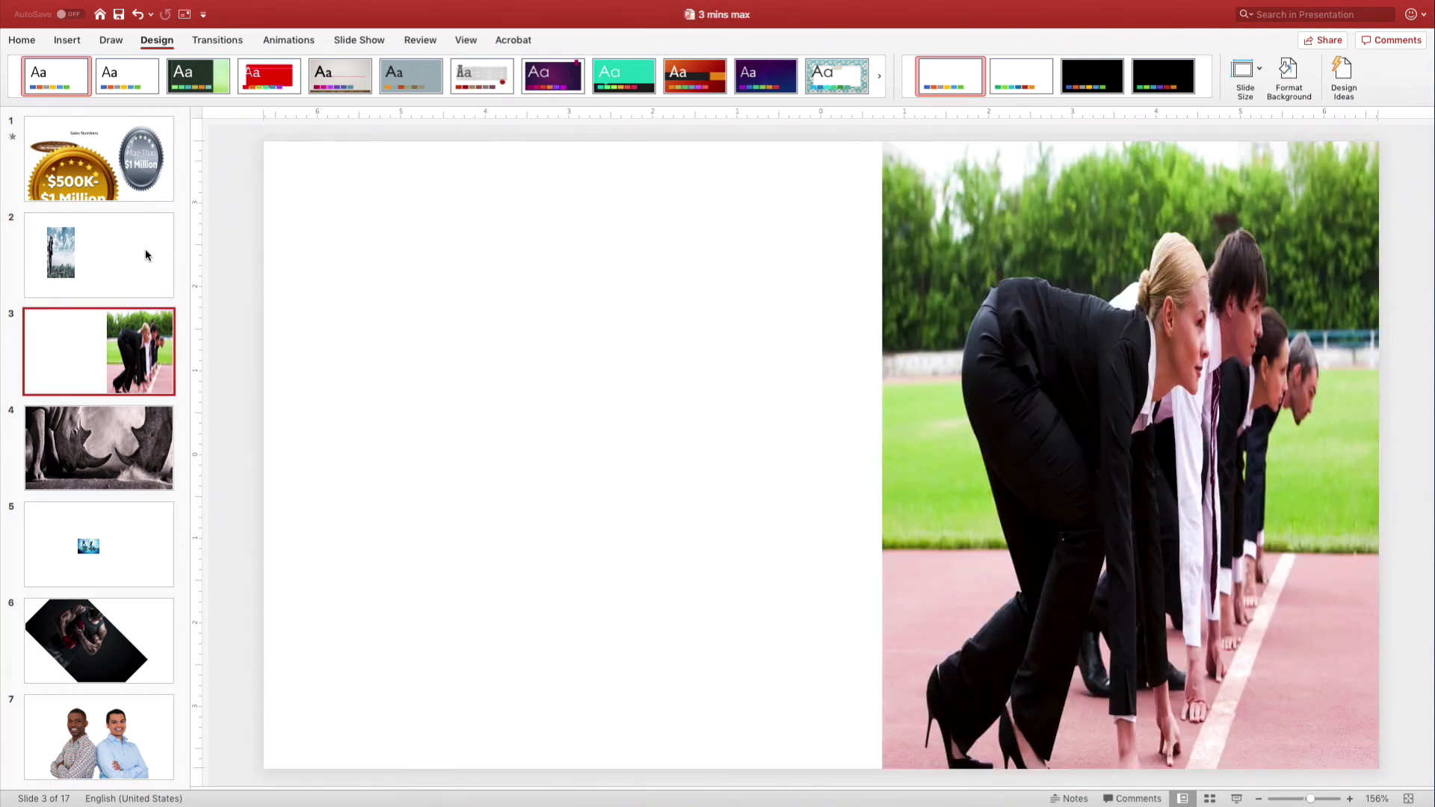
pyautogui.click(98, 545)
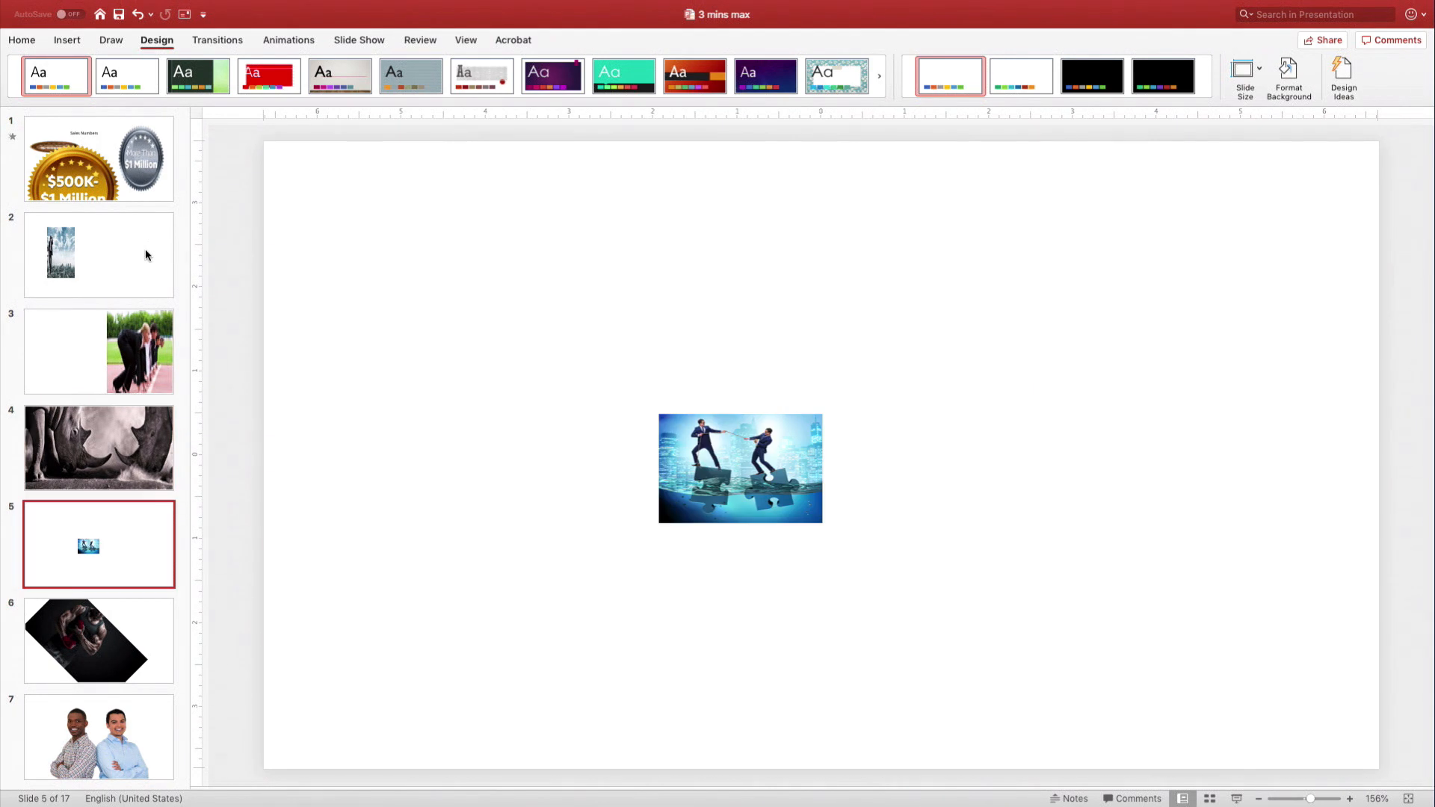
pyautogui.click(99, 640)
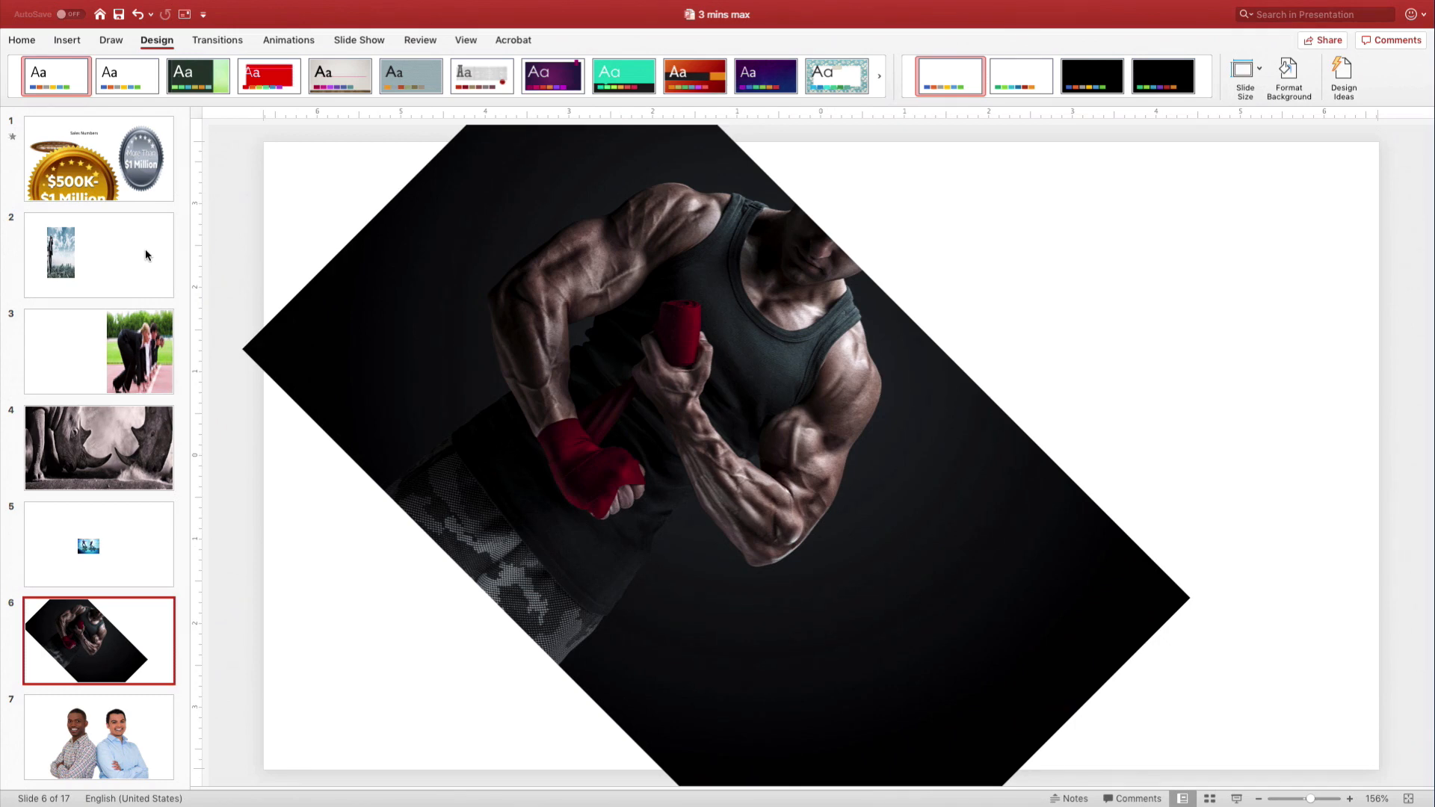
# Step: Remove the two-men photo slide, then review the book covers slide and slide 10's tiny image
pyautogui.click(98, 738)
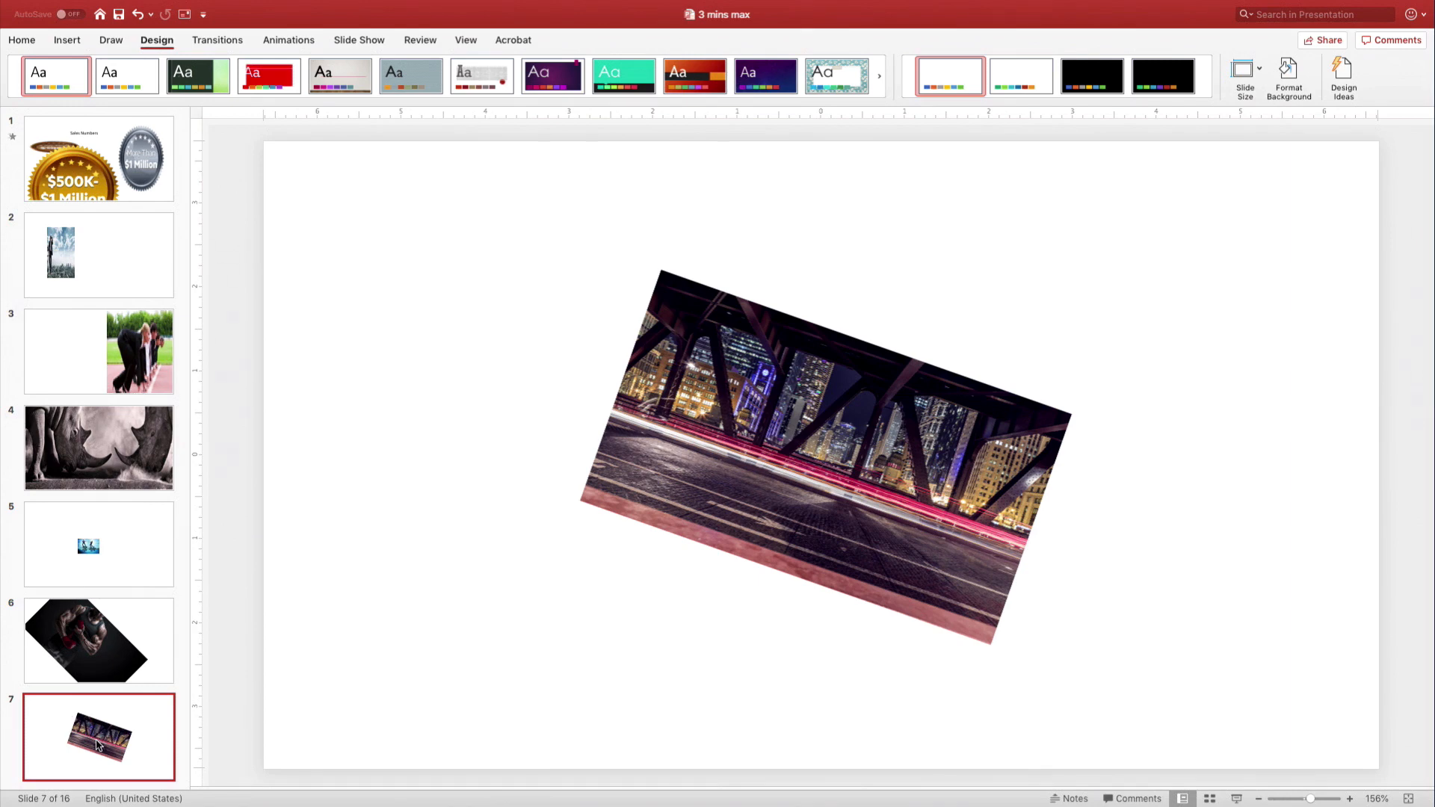
pyautogui.click(98, 741)
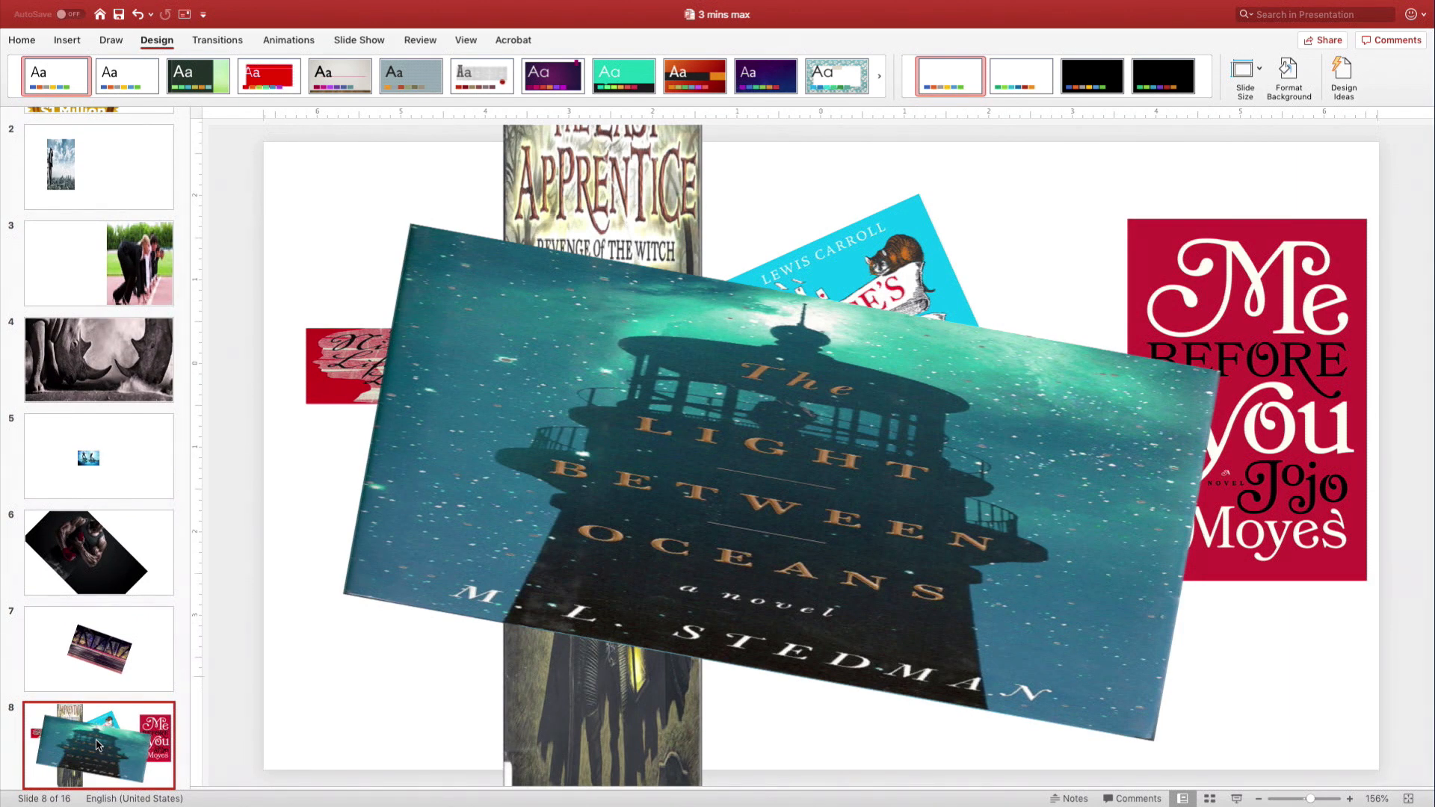
pyautogui.click(98, 746)
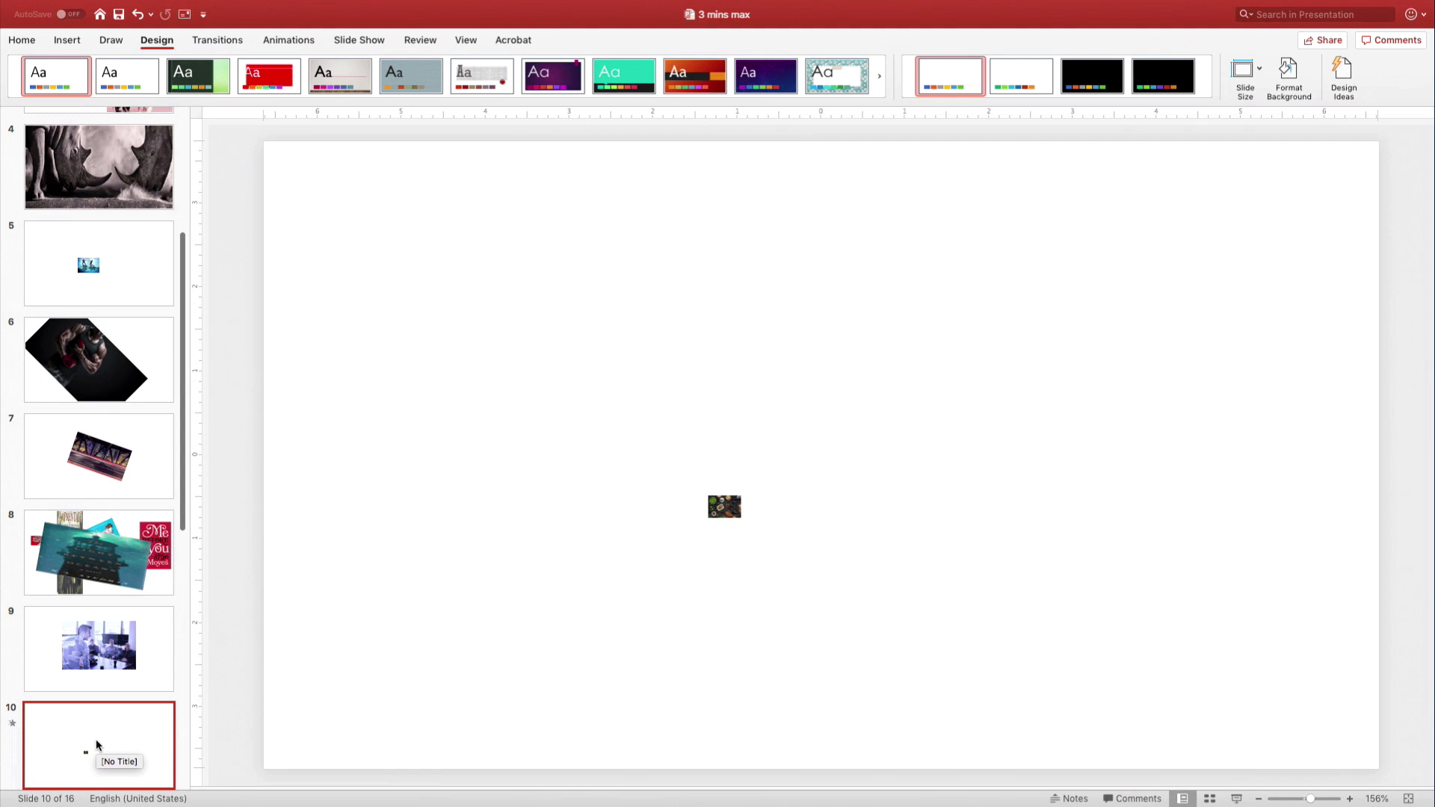
# Step: Review the meeting photo, stock-site screenshots and empty chart slides, reaching the word slides
pyautogui.click(98, 648)
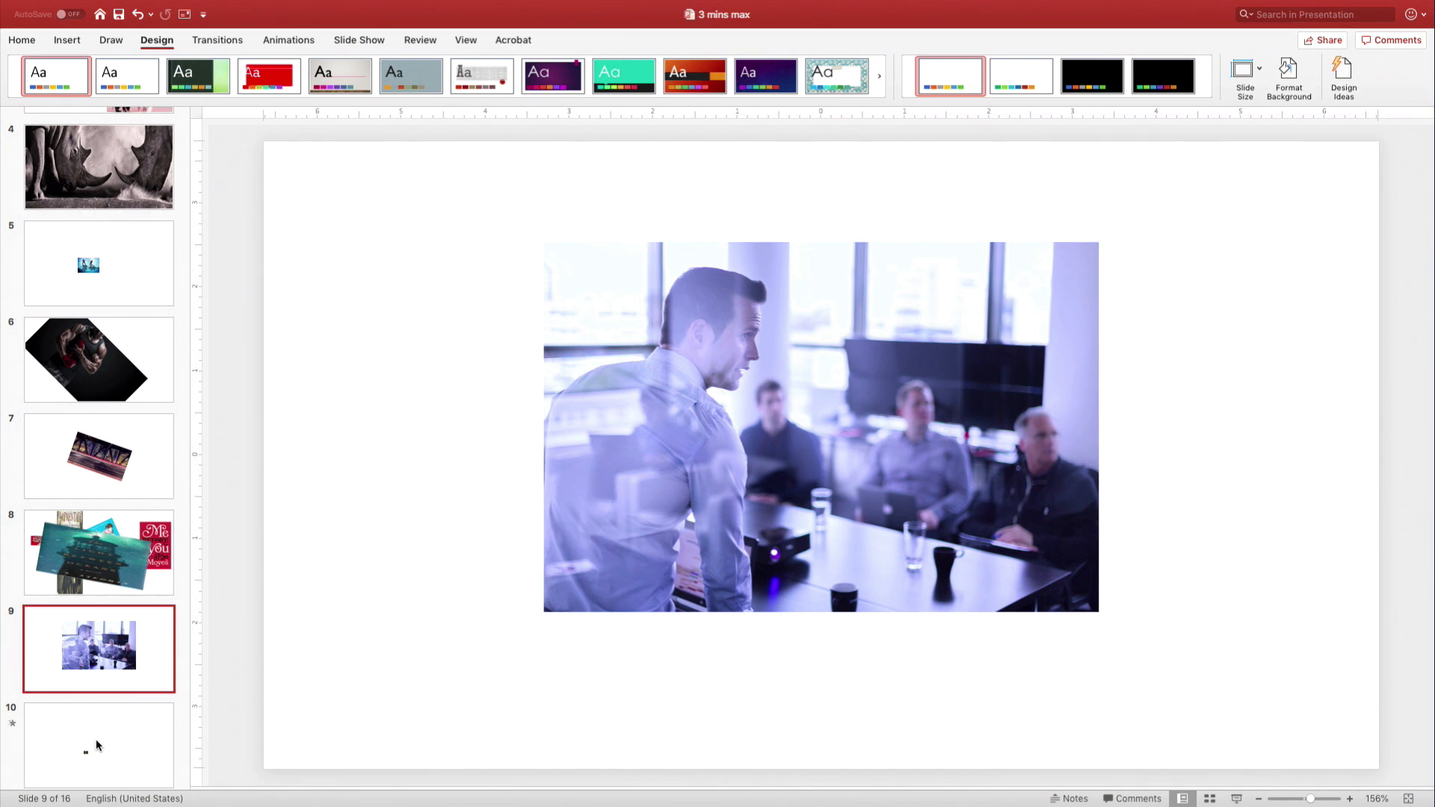
pyautogui.click(98, 744)
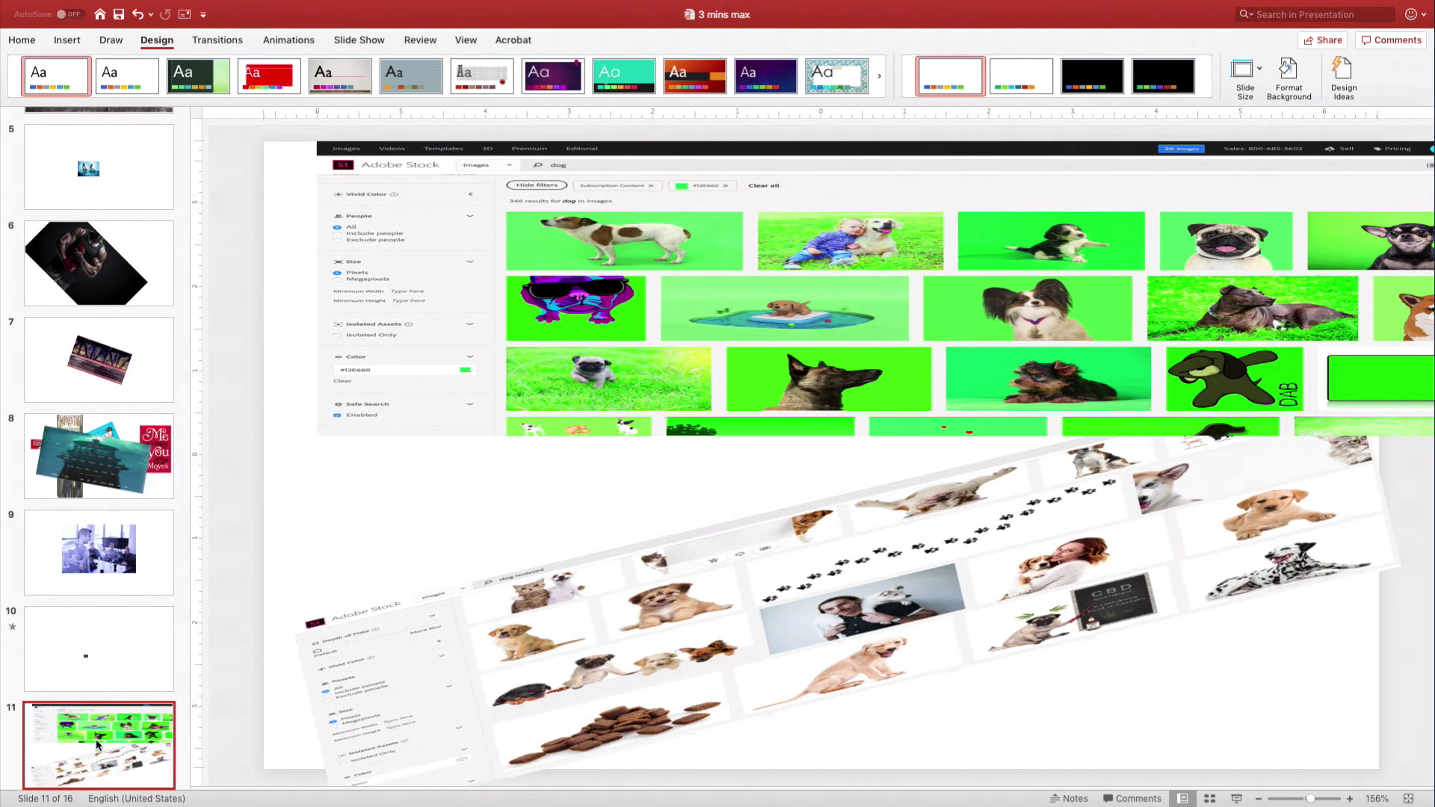
pyautogui.moveTo(98, 746)
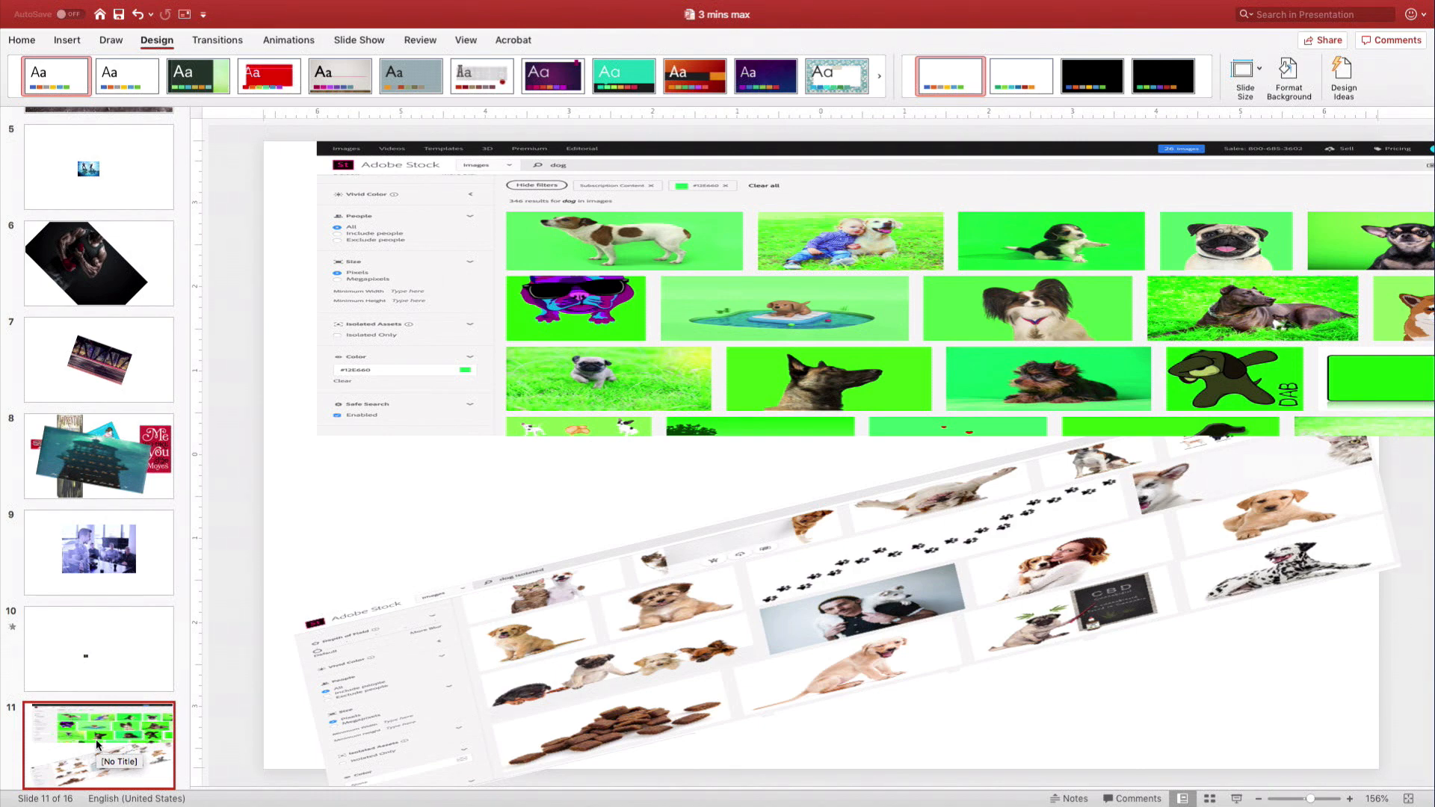
pyautogui.click(98, 746)
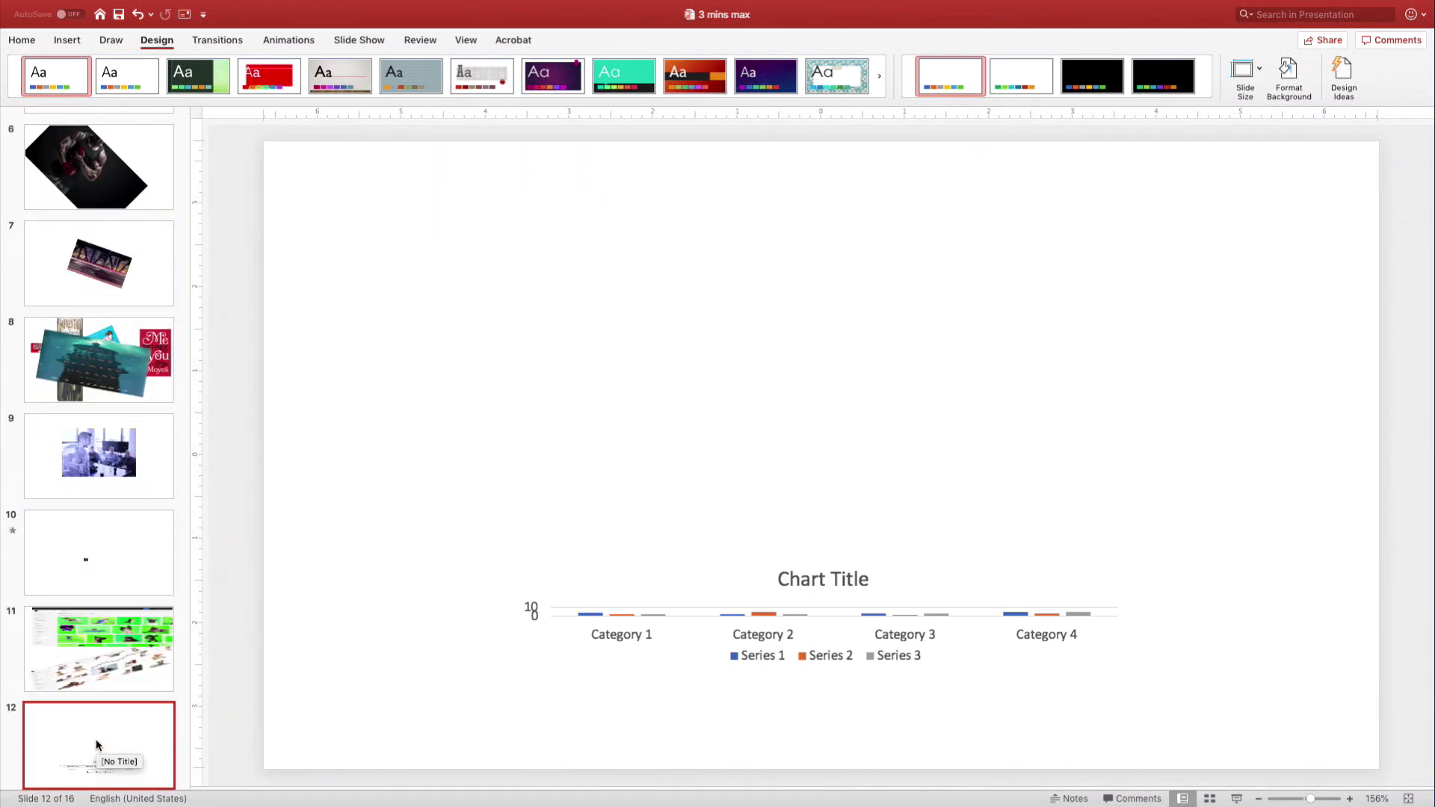
pyautogui.click(99, 744)
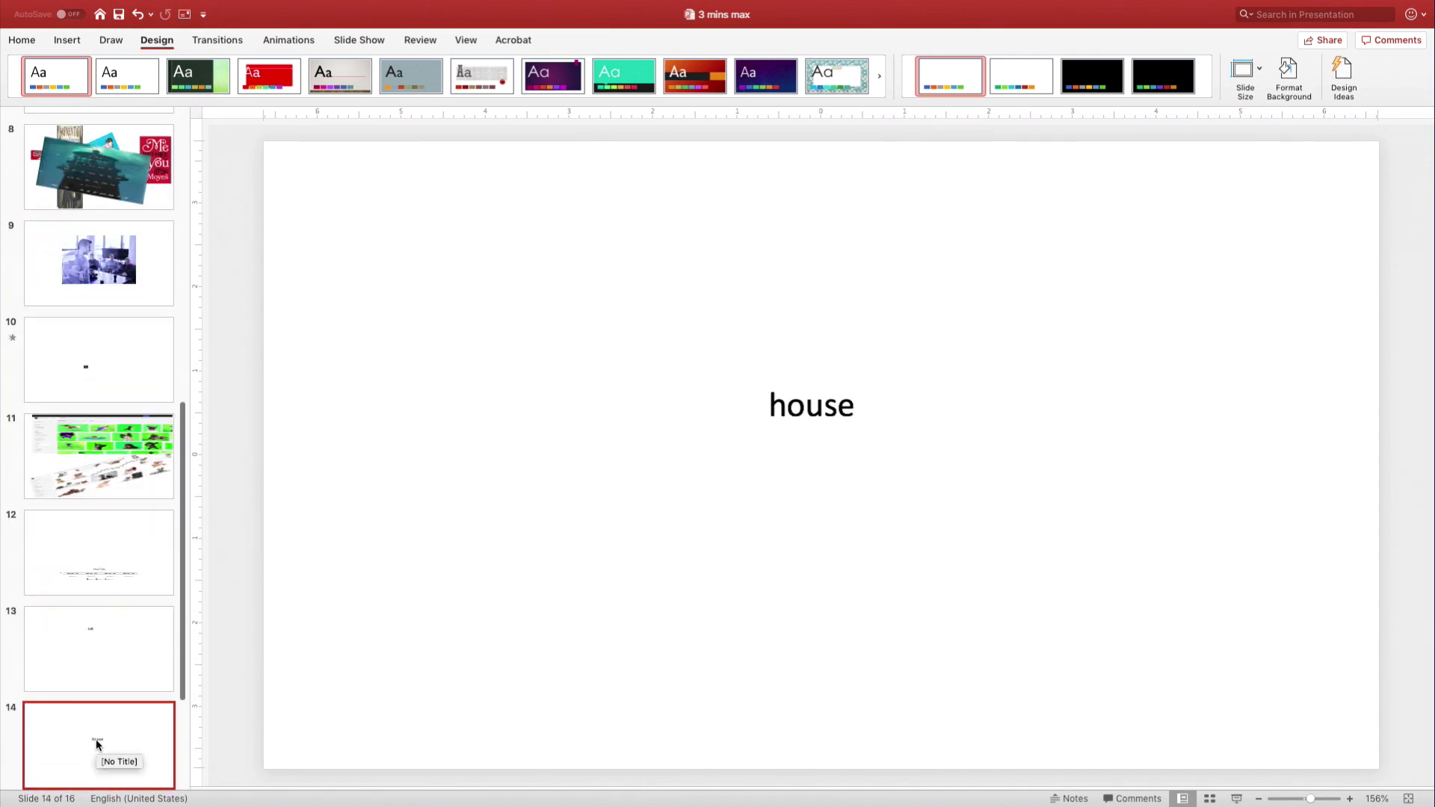
# Step: Review the remaining single-word slides, then return to slide 6
pyautogui.scroll(-3)
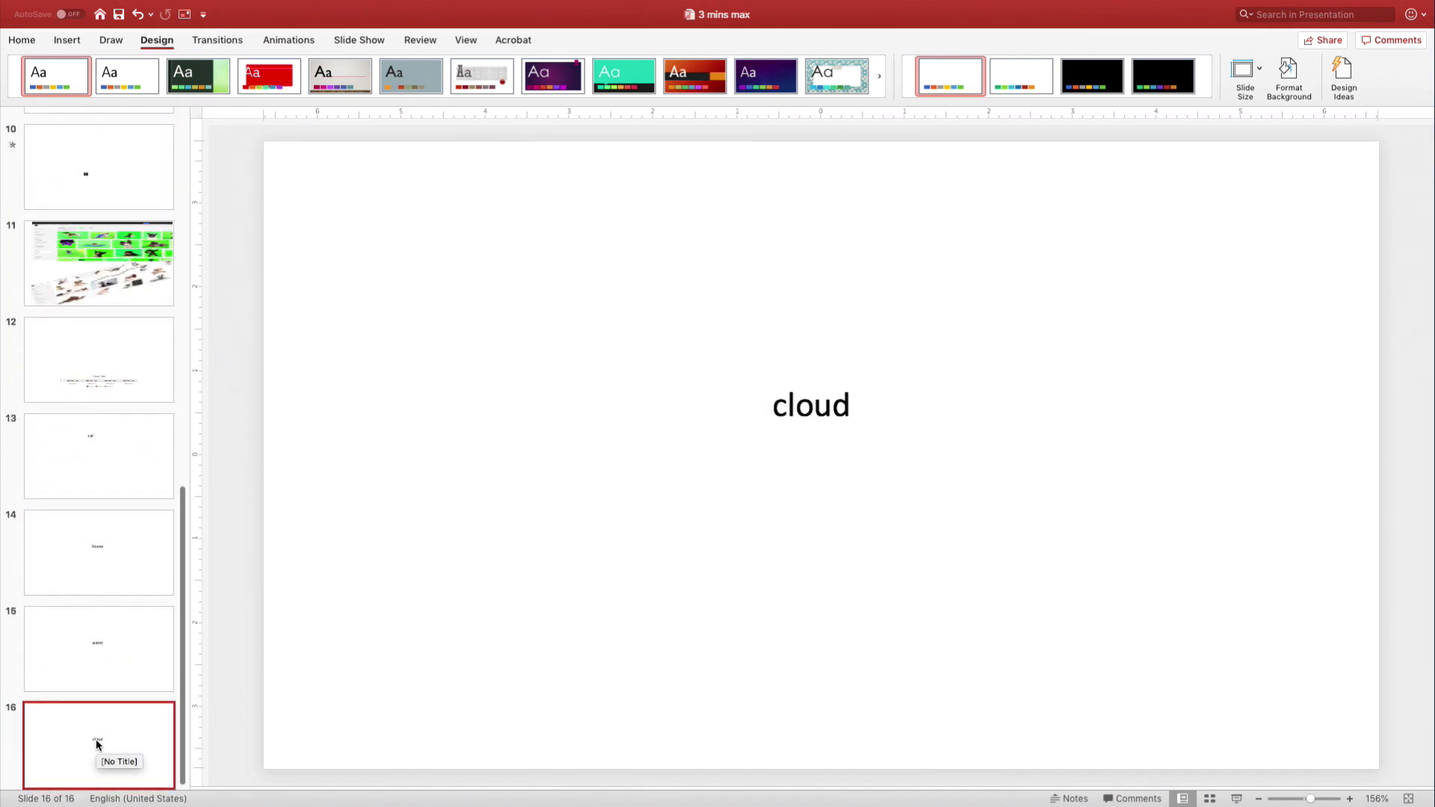
pyautogui.click(98, 551)
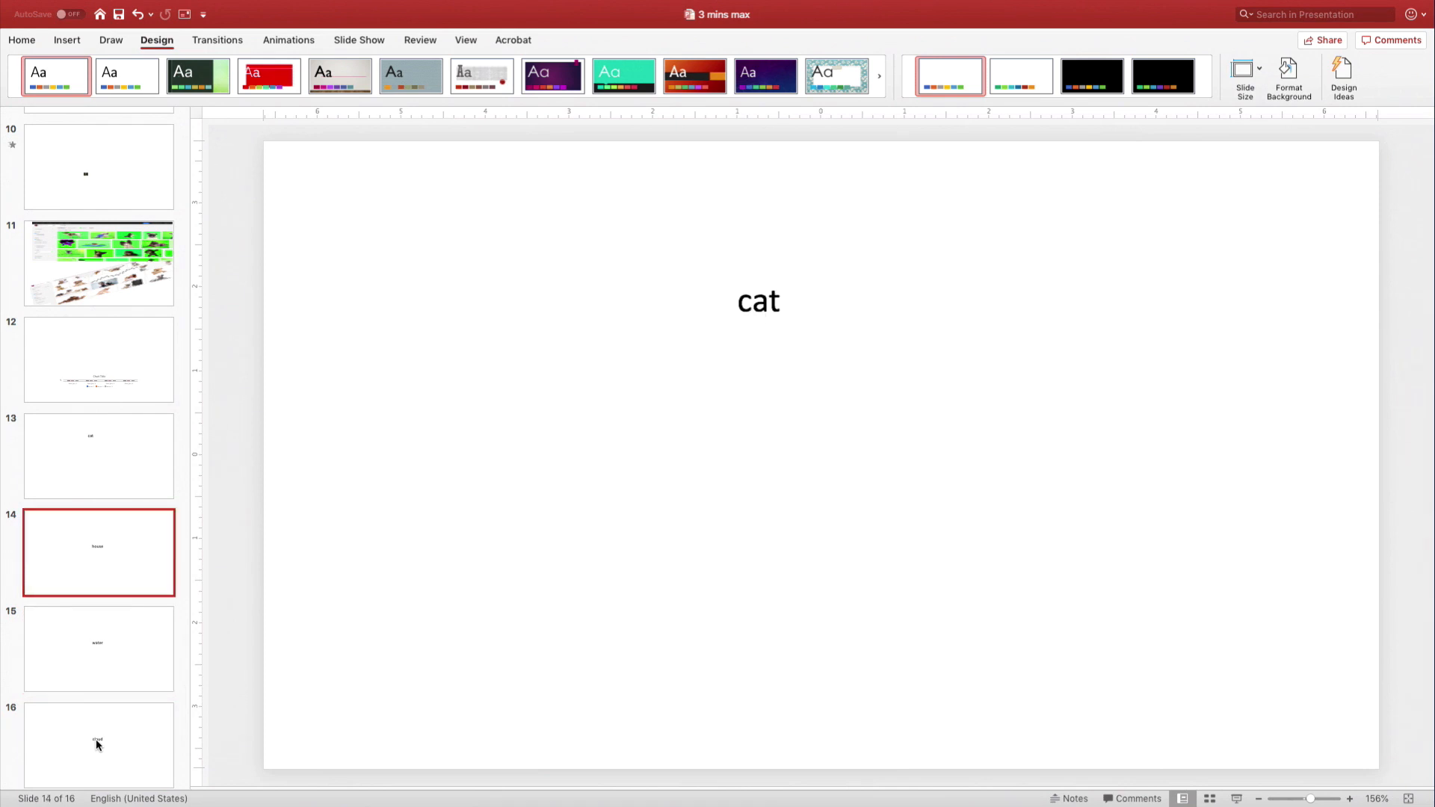
pyautogui.click(98, 167)
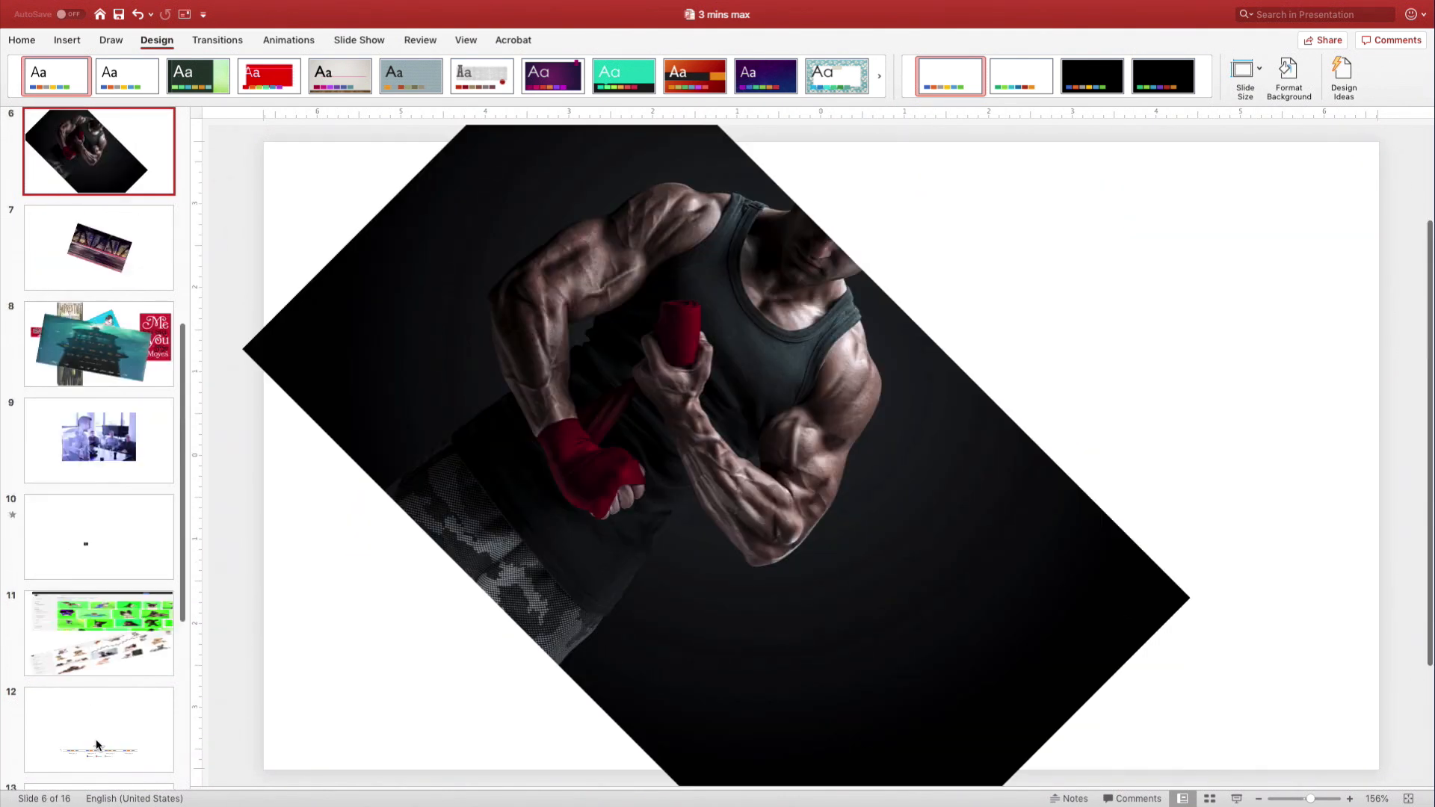
pyautogui.moveTo(98, 746)
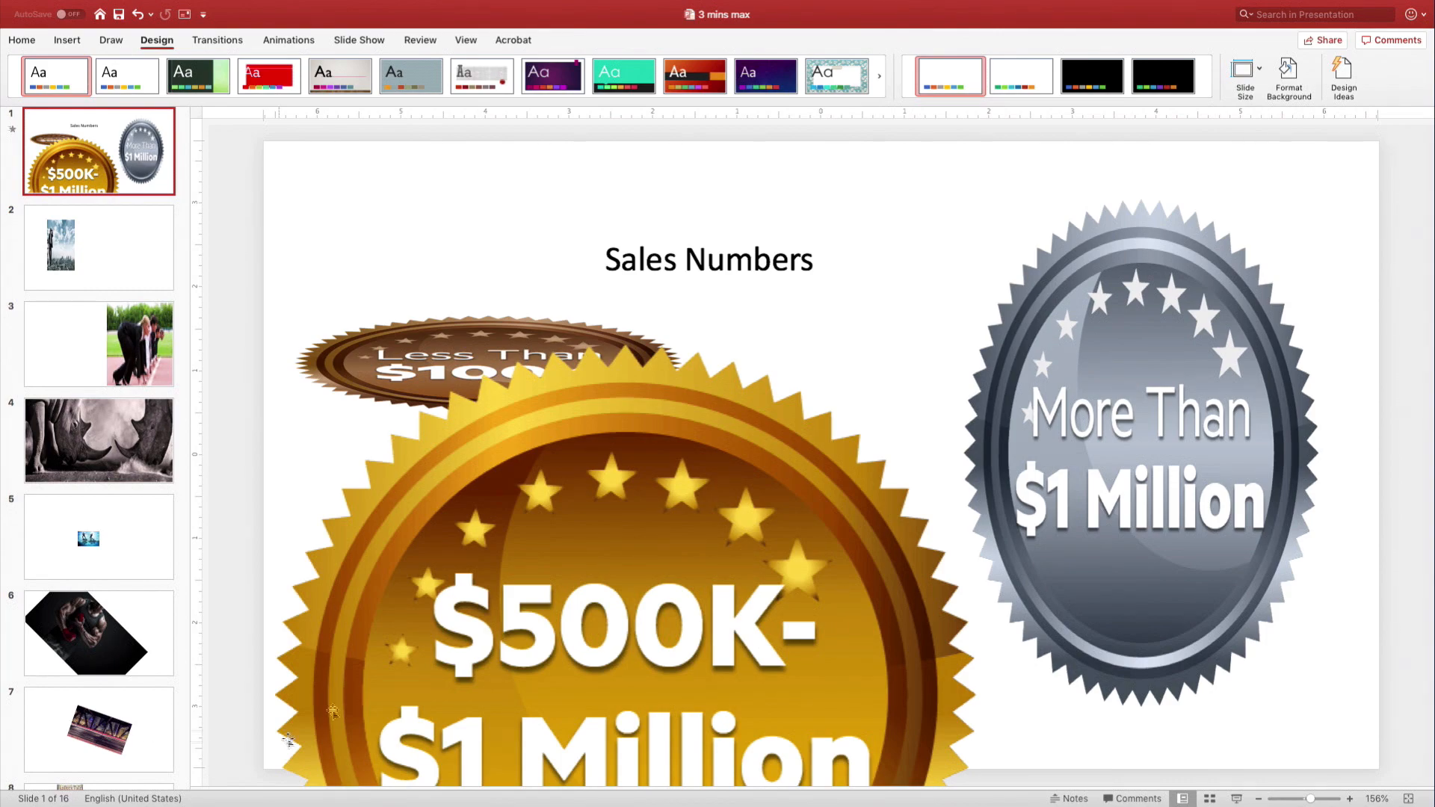
pyautogui.moveTo(1378, 94)
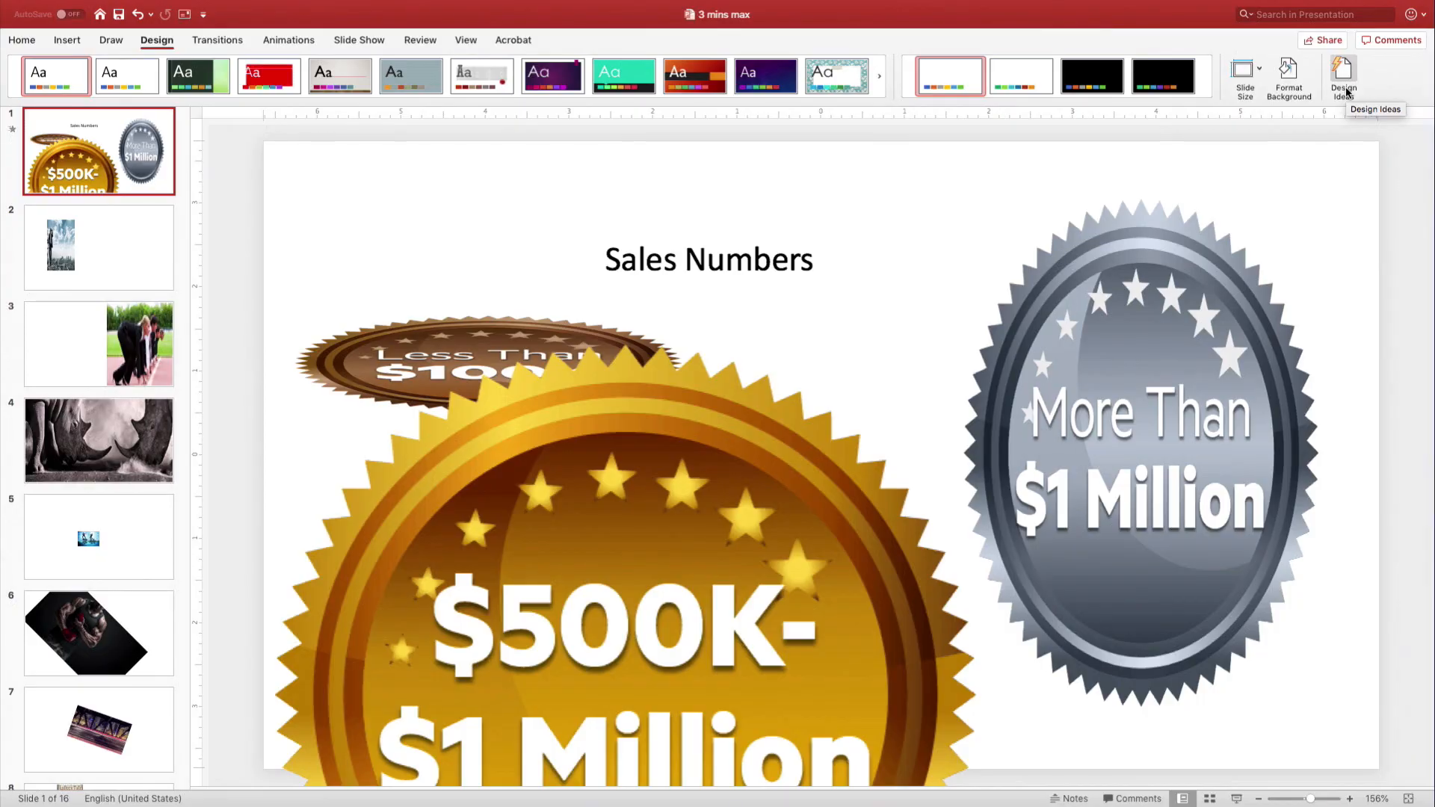
pyautogui.moveTo(997, 179)
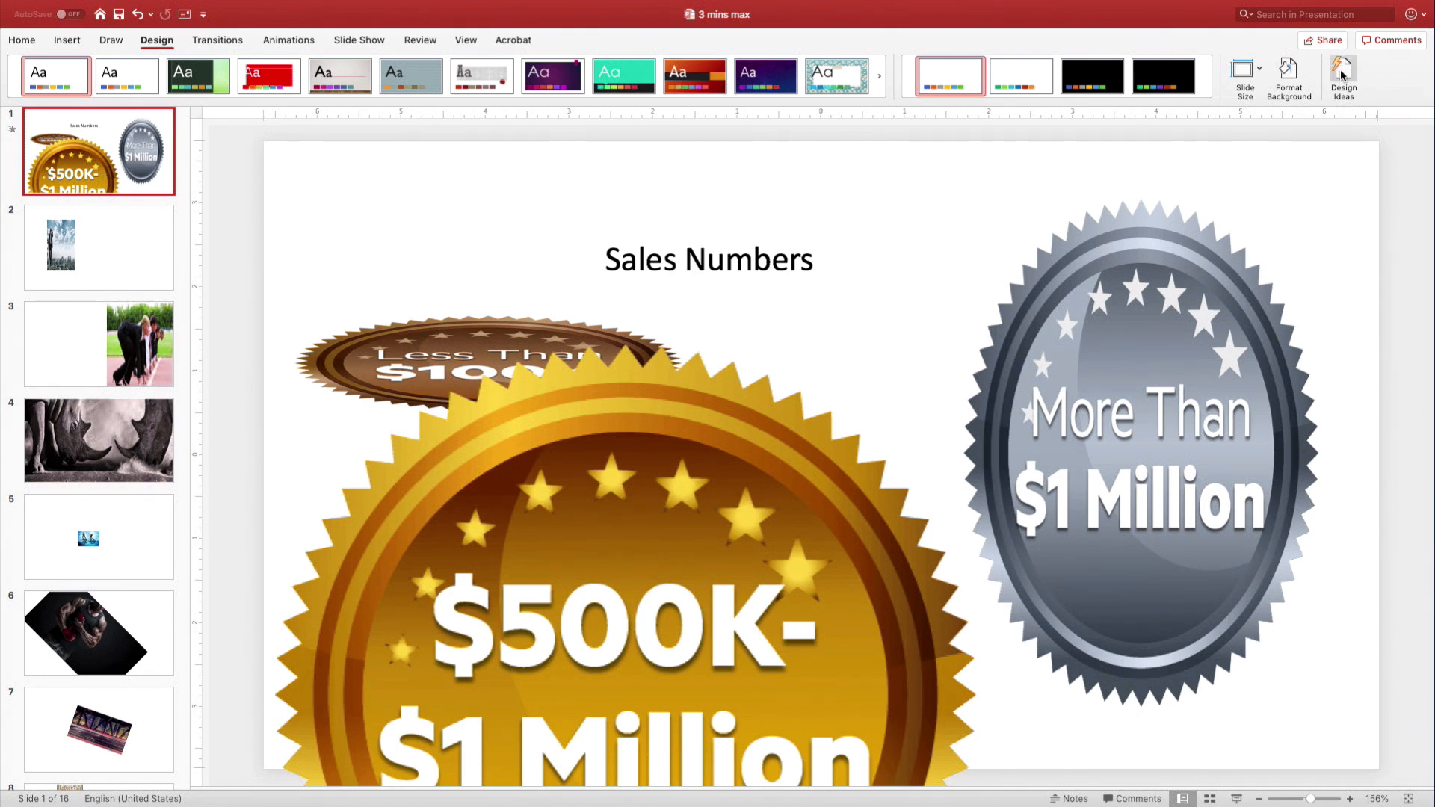
# Step: Give the Sales Numbers slide the three-badges-in-a-row Design Ideas layout
pyautogui.click(1342, 77)
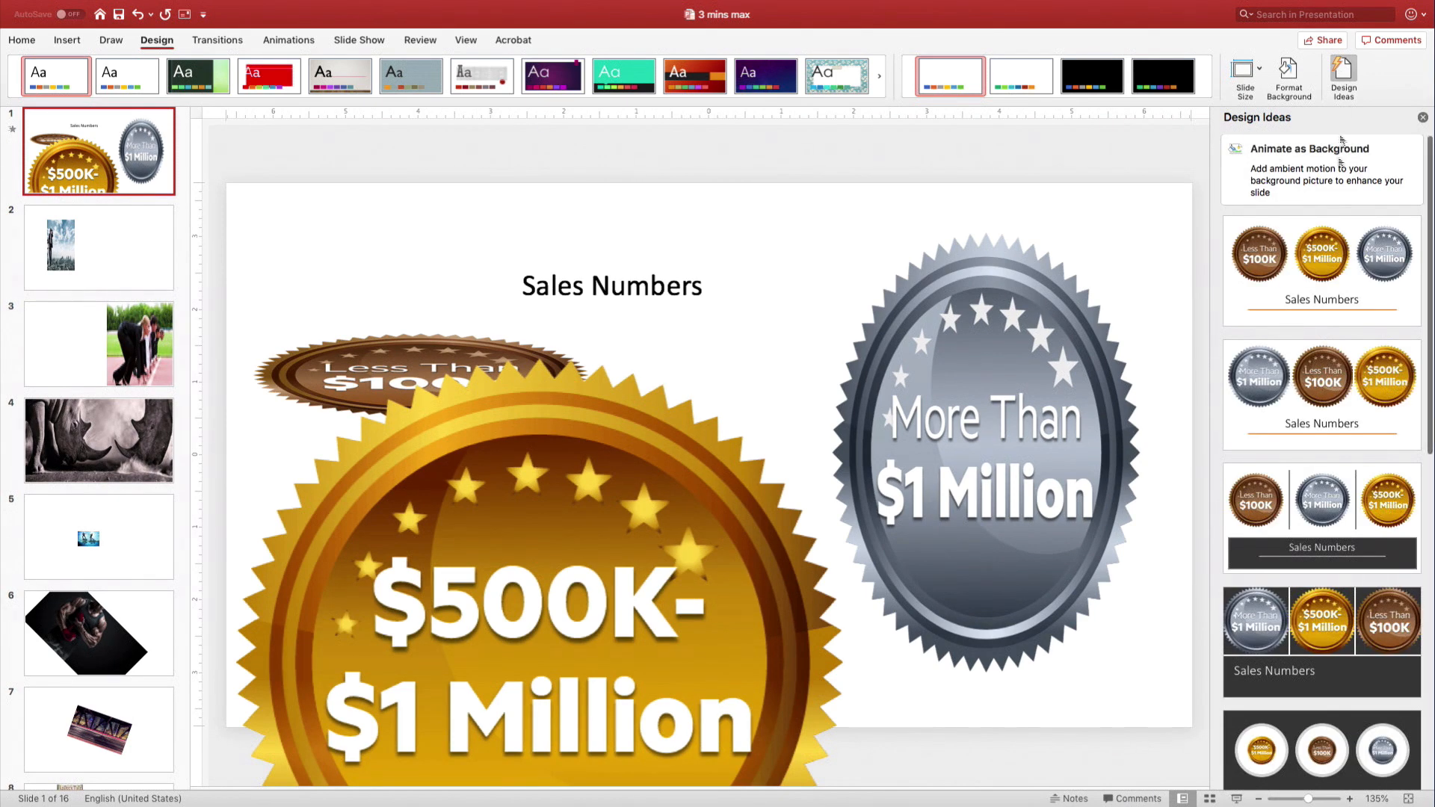
pyautogui.click(1321, 379)
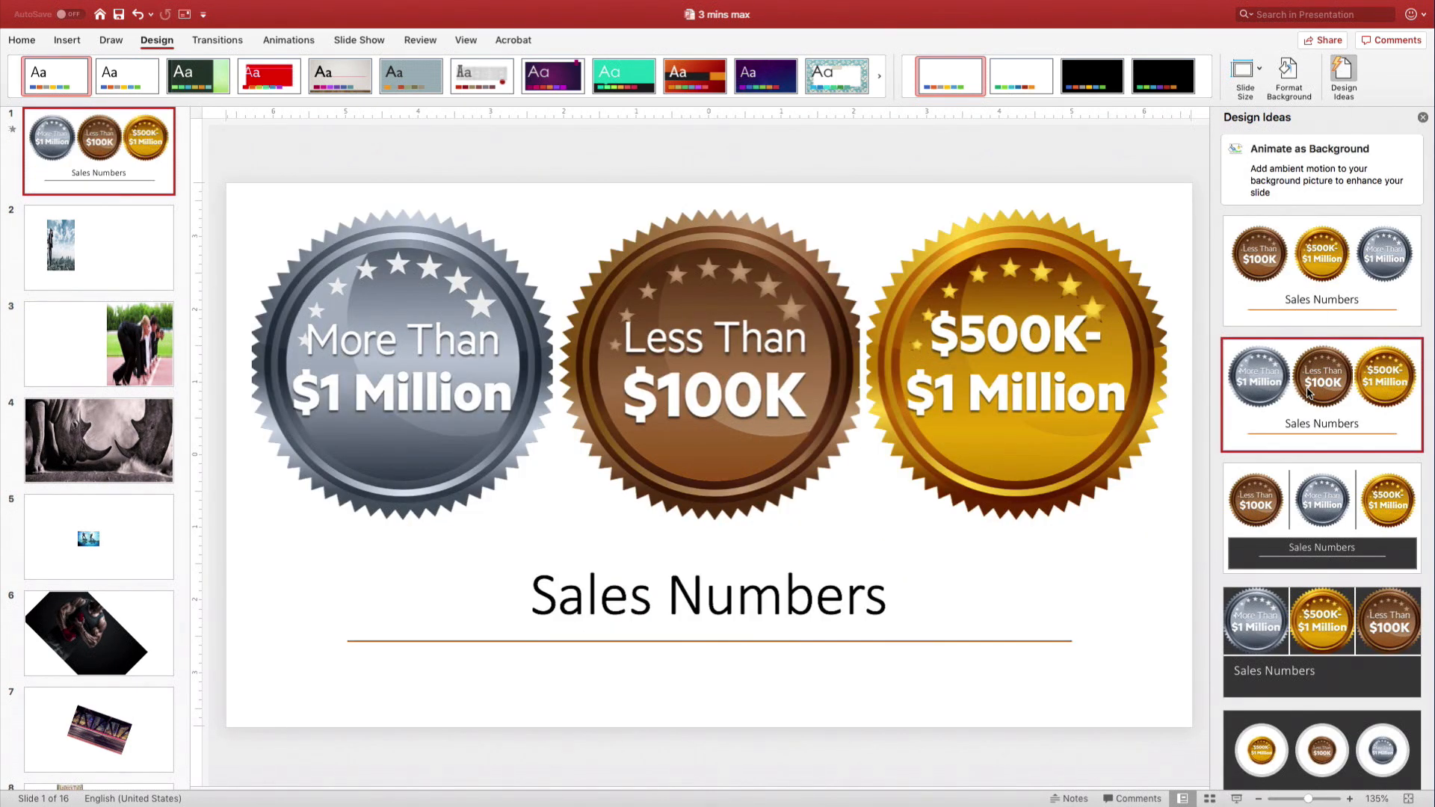
pyautogui.moveTo(656, 371)
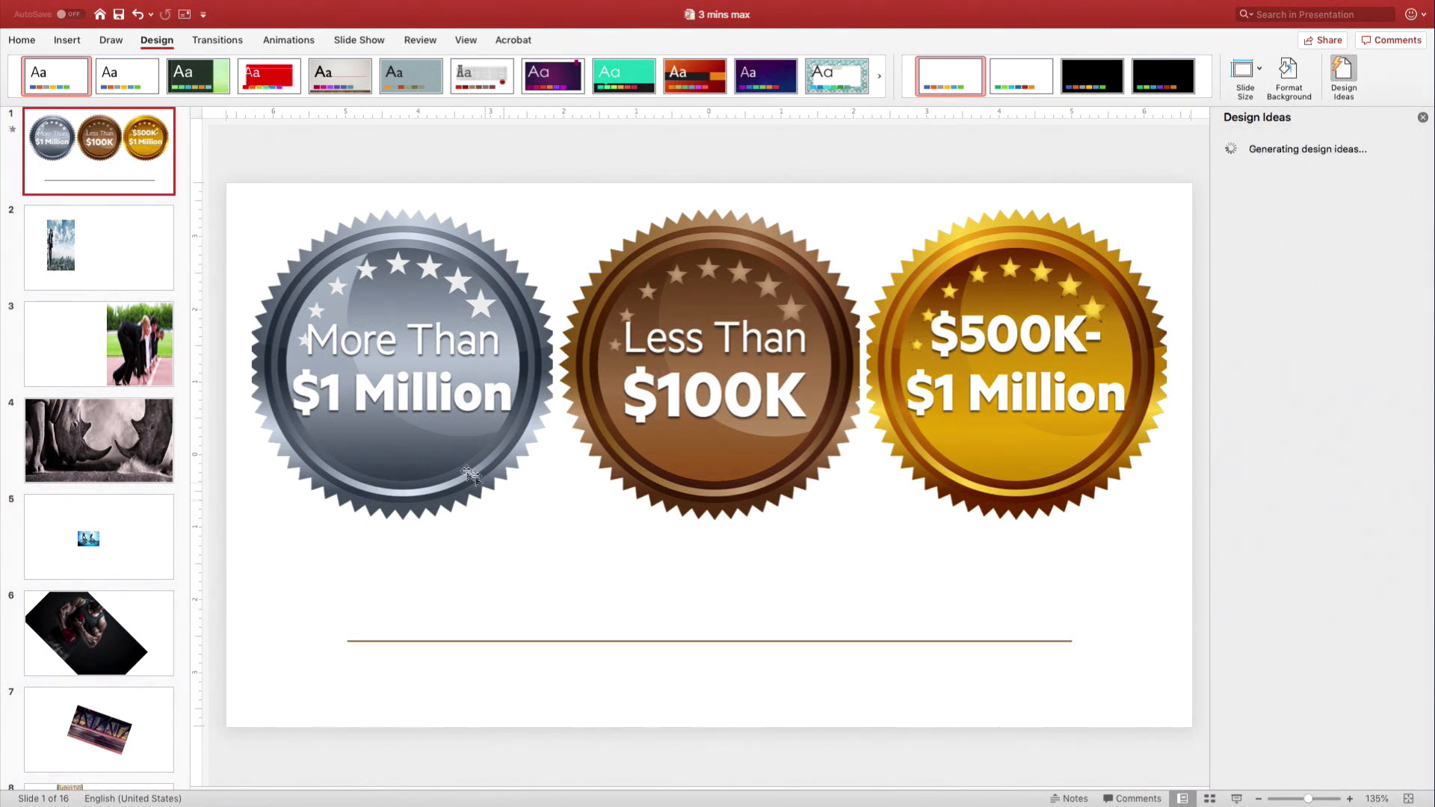
pyautogui.click(399, 362)
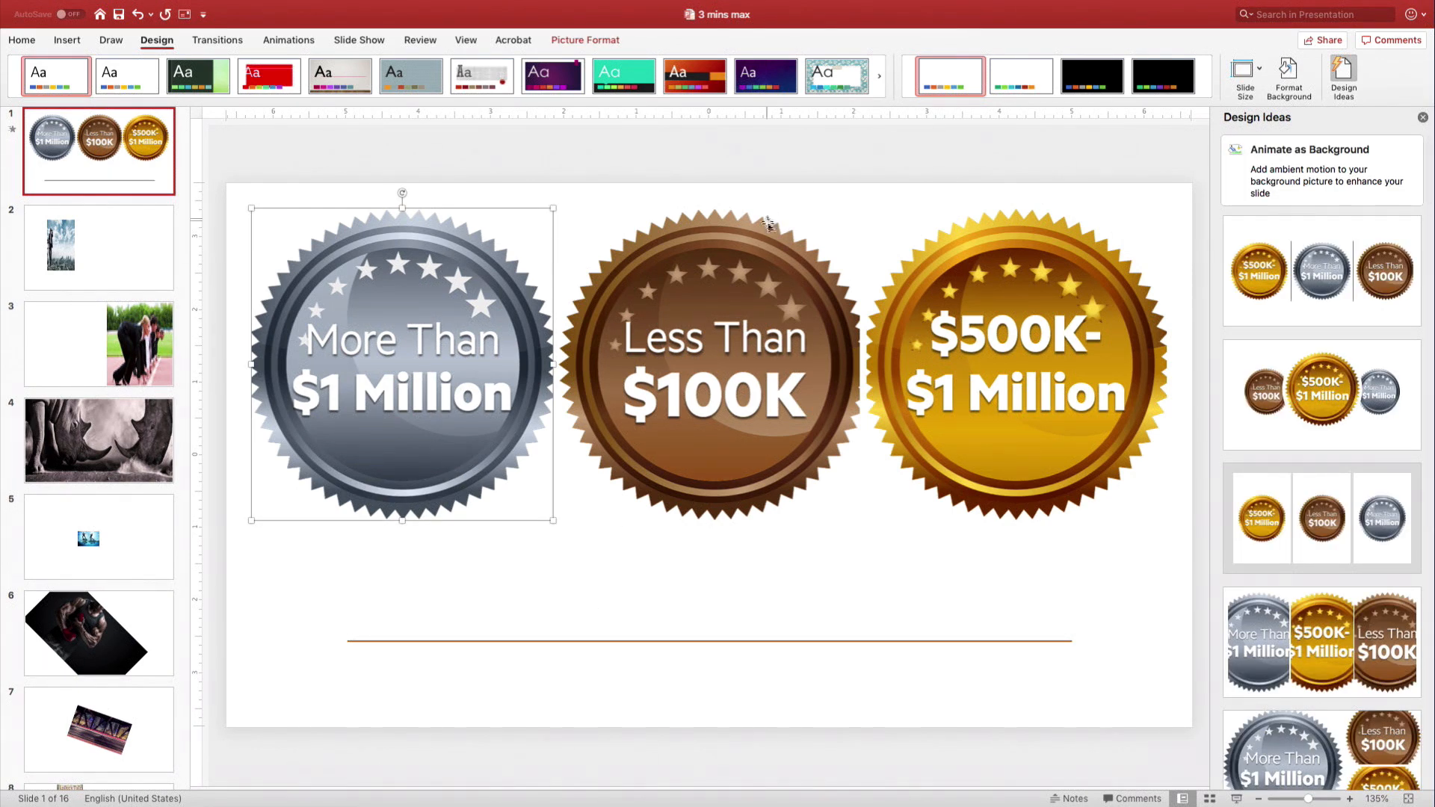
# Step: Make the binoculars, tug-of-war, boxer and bridge photos fill slides 2, 5, 6 and 7 edge to edge
pyautogui.click(98, 247)
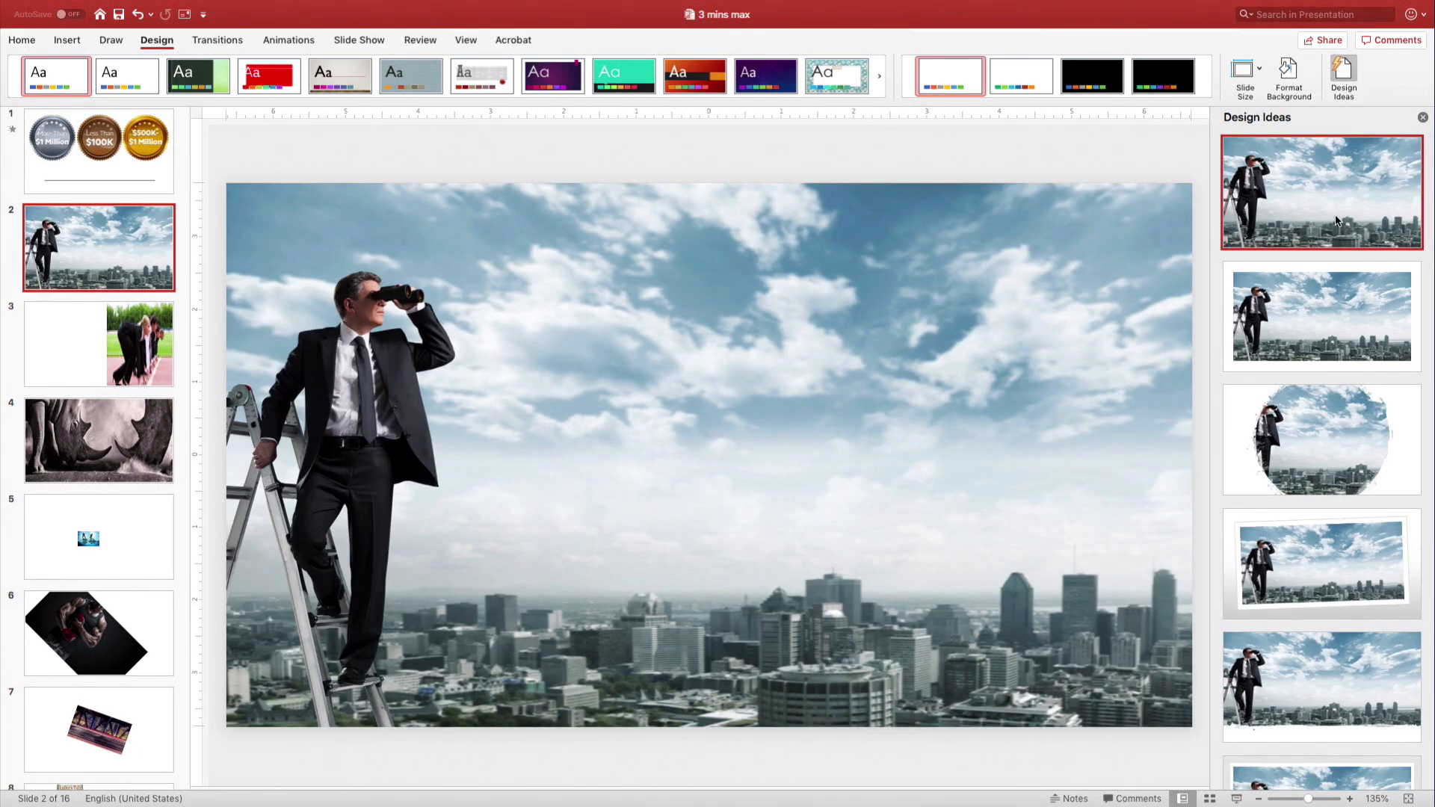
pyautogui.click(98, 344)
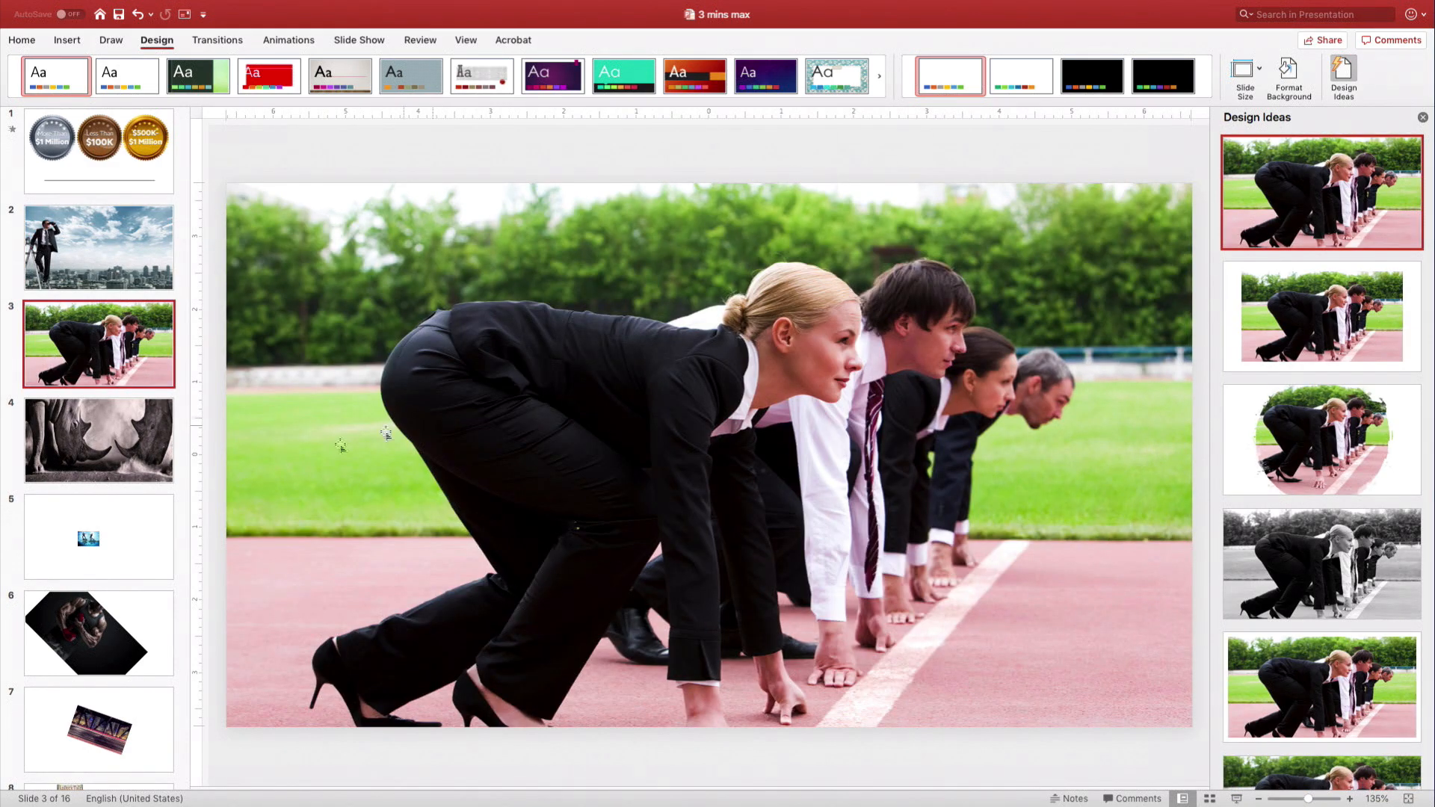
pyautogui.click(98, 538)
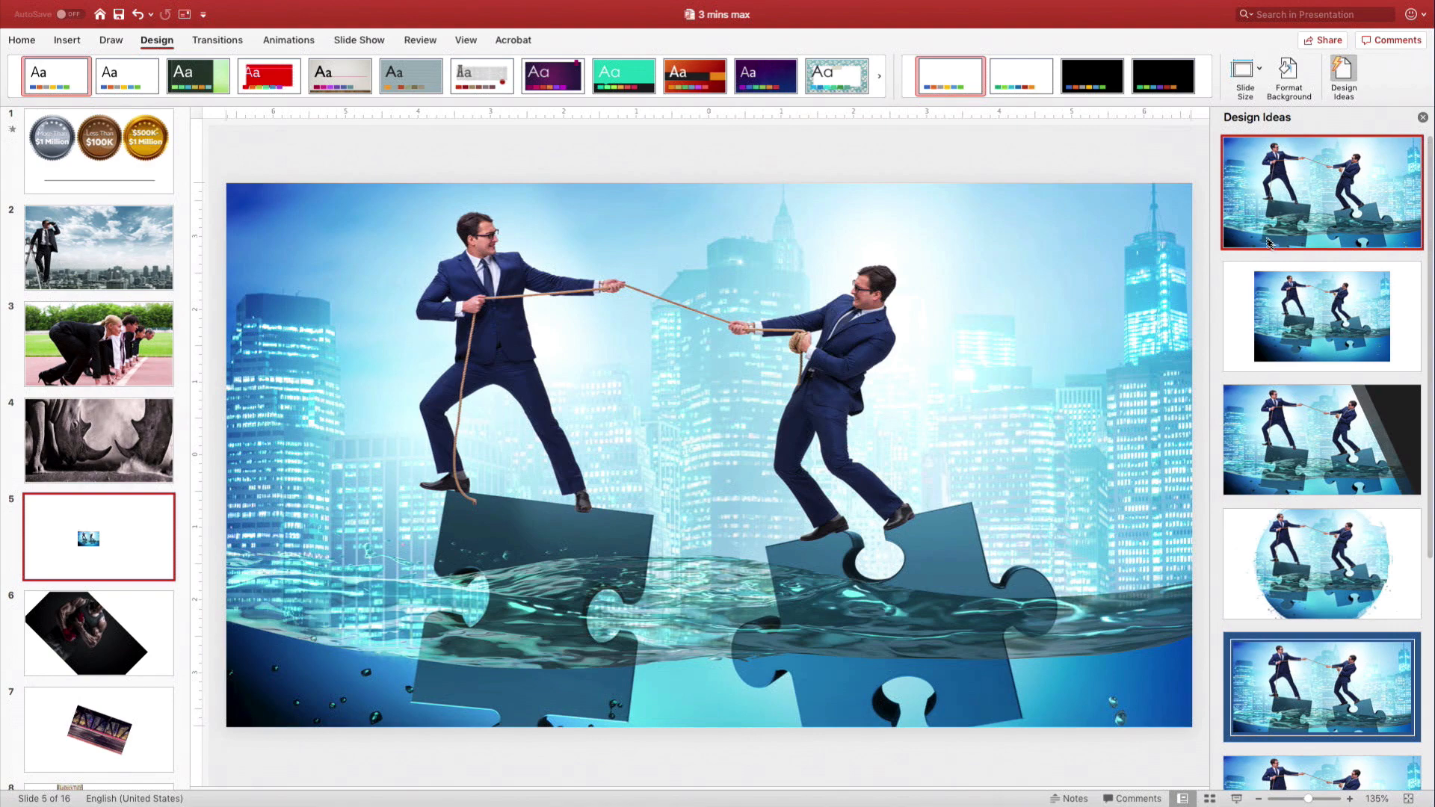
pyautogui.click(98, 633)
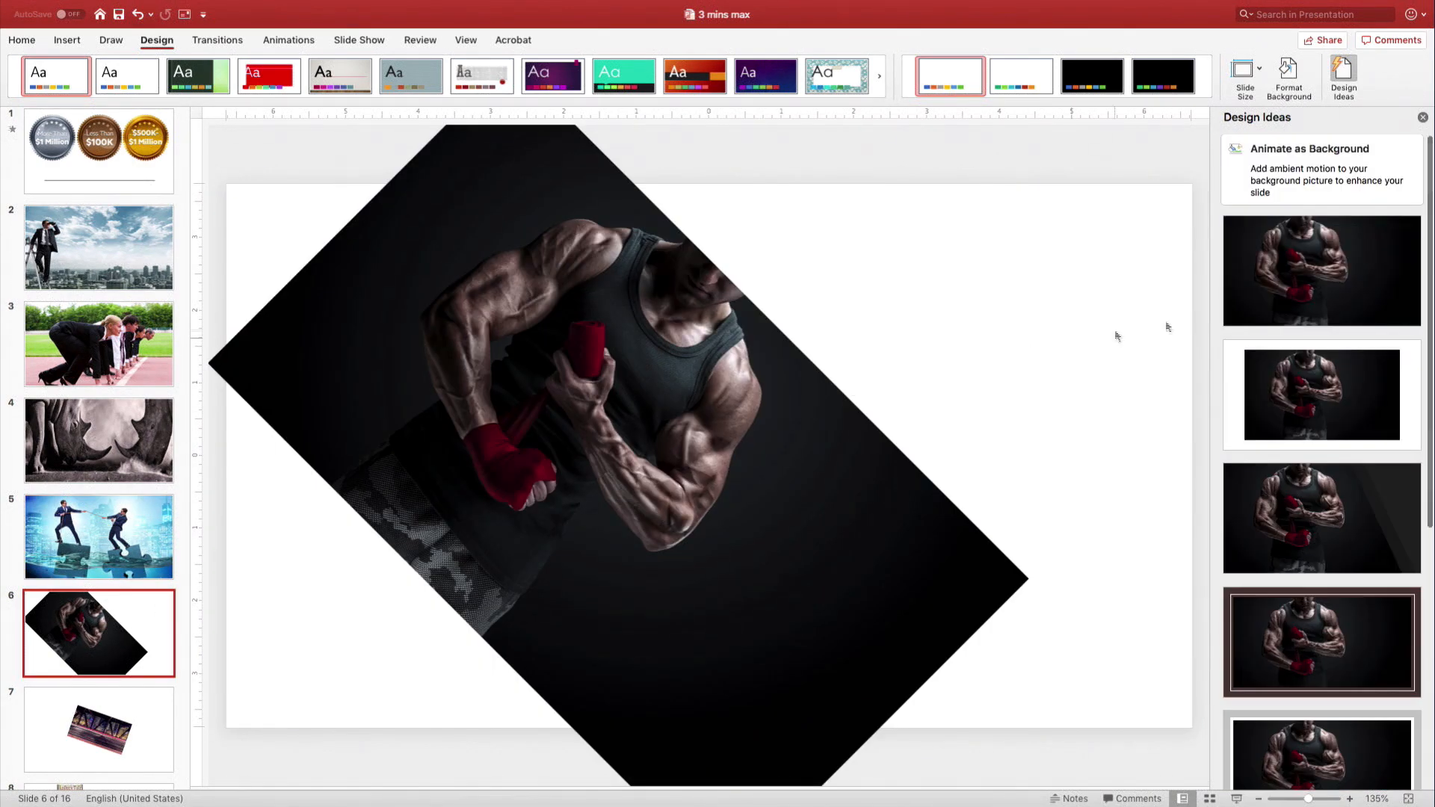
pyautogui.click(1320, 269)
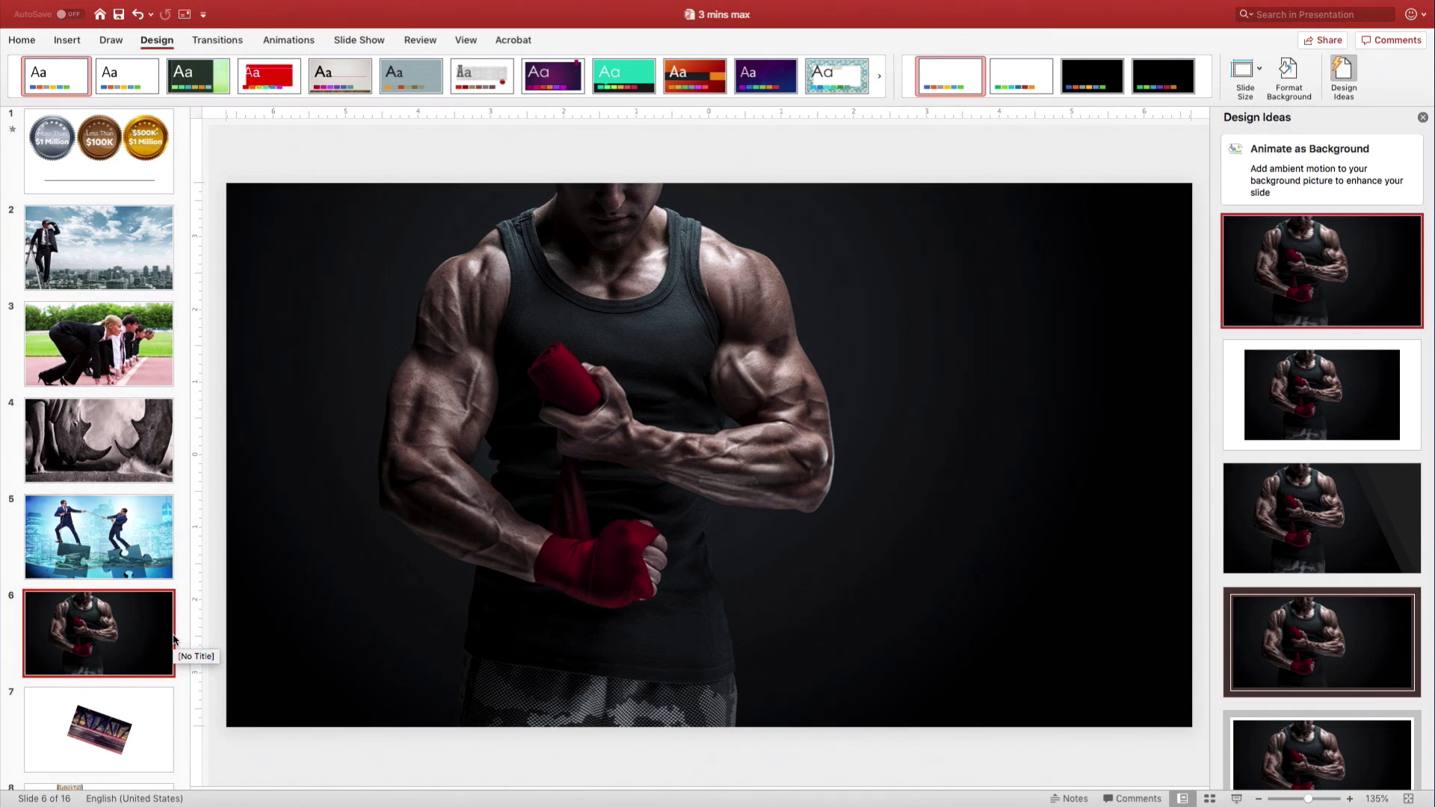
pyautogui.click(98, 729)
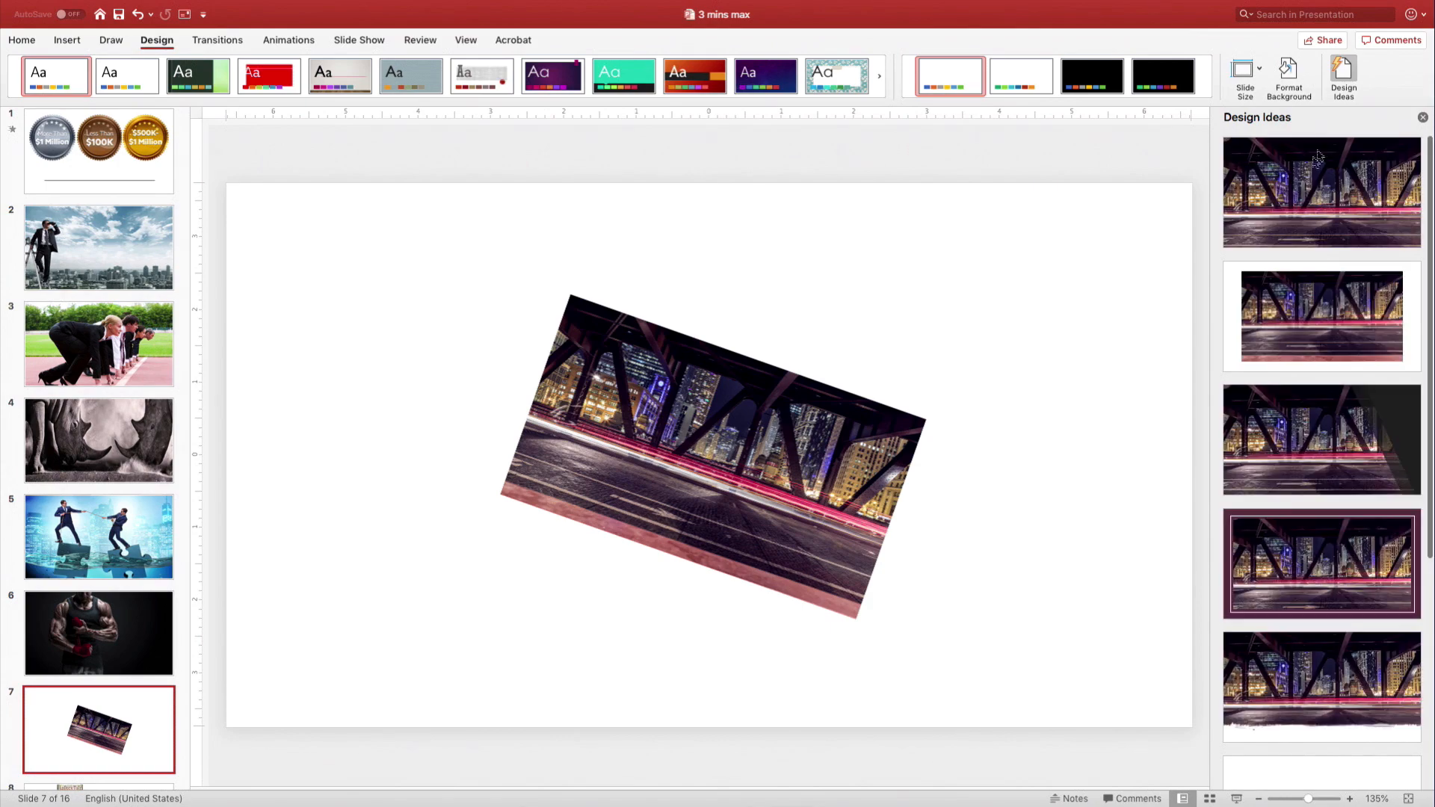
pyautogui.click(1322, 191)
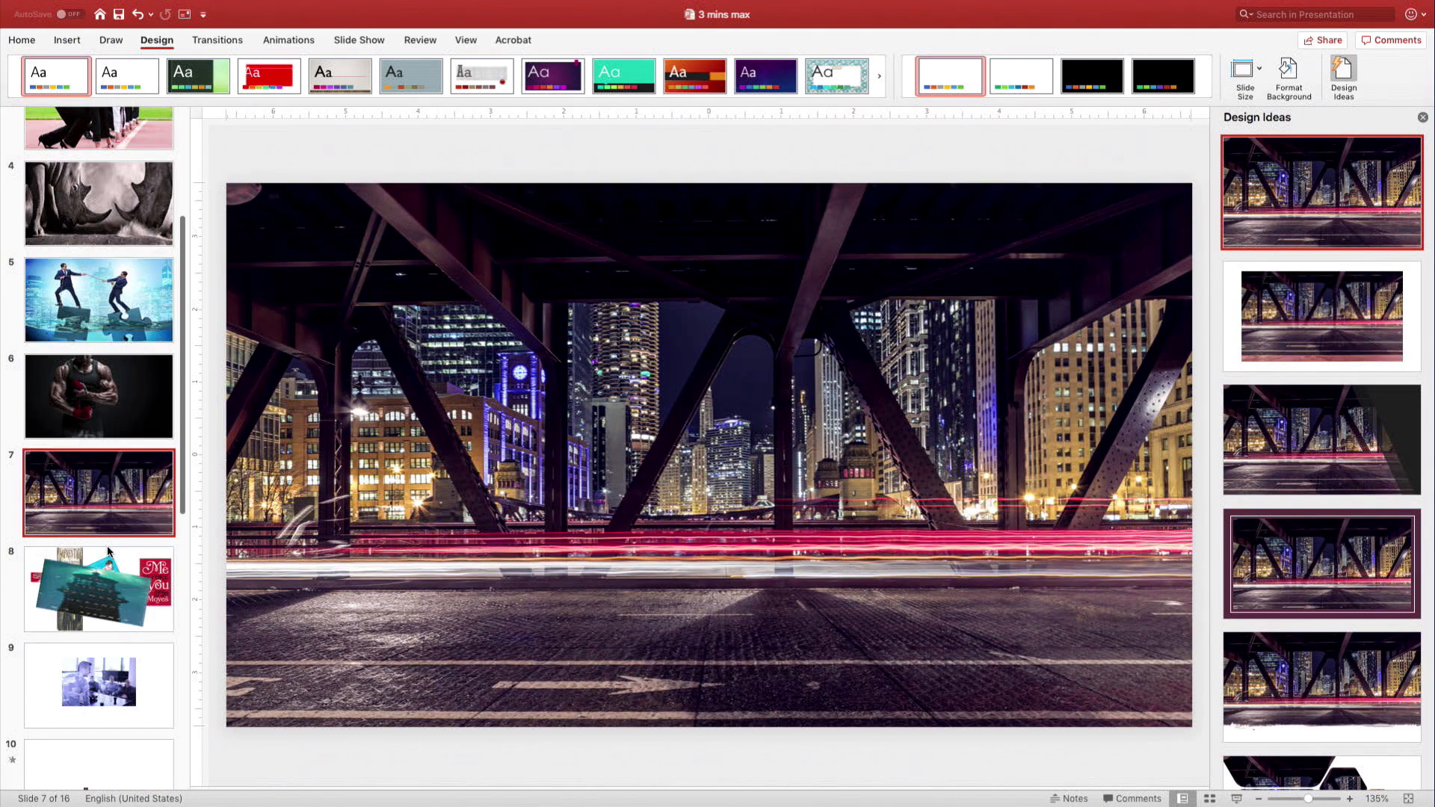
# Step: Arrange slide 8's covers in the spaced five-cover layout and make slide 9's meeting photo full bleed
pyautogui.click(97, 588)
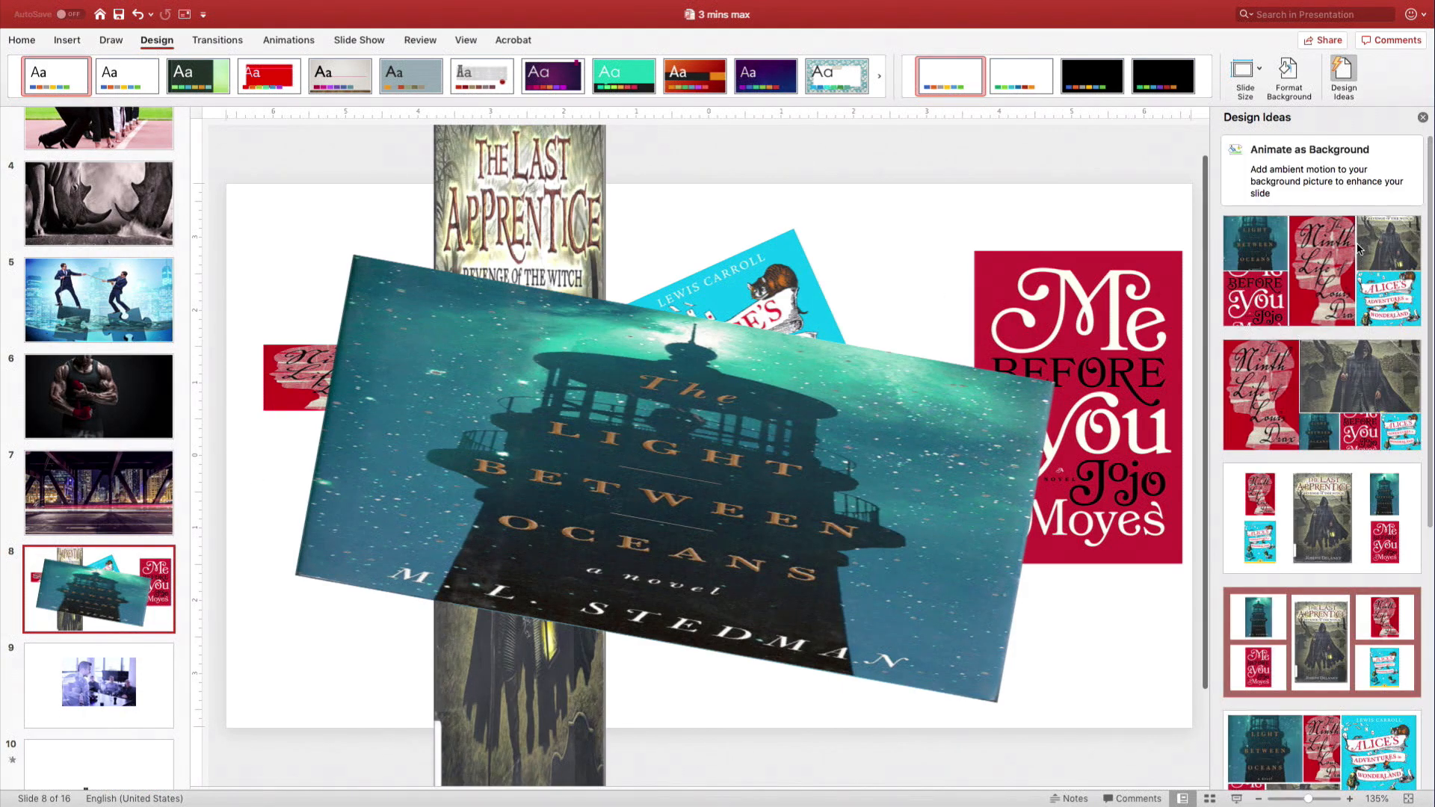
pyautogui.click(1319, 269)
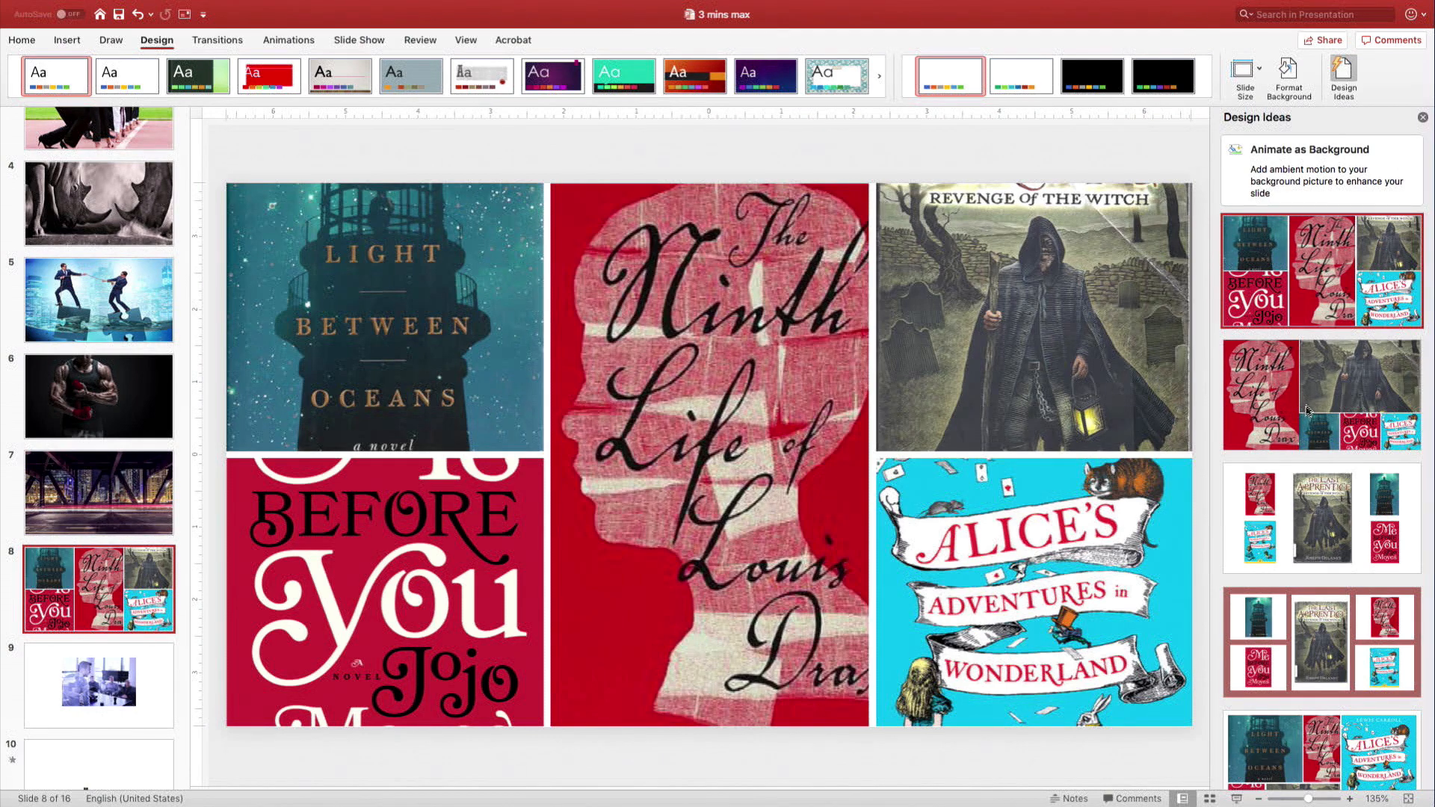
pyautogui.click(1319, 517)
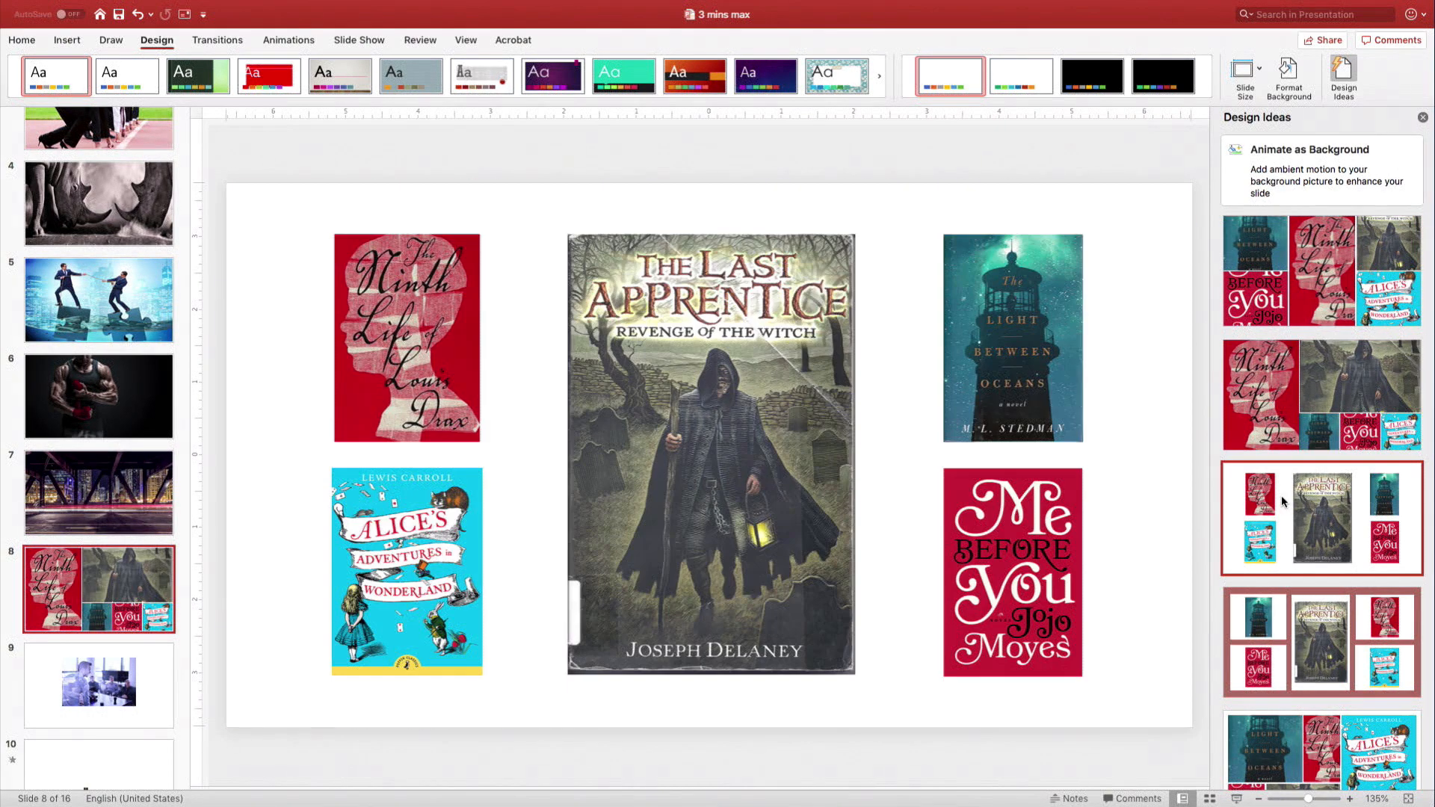
pyautogui.click(97, 684)
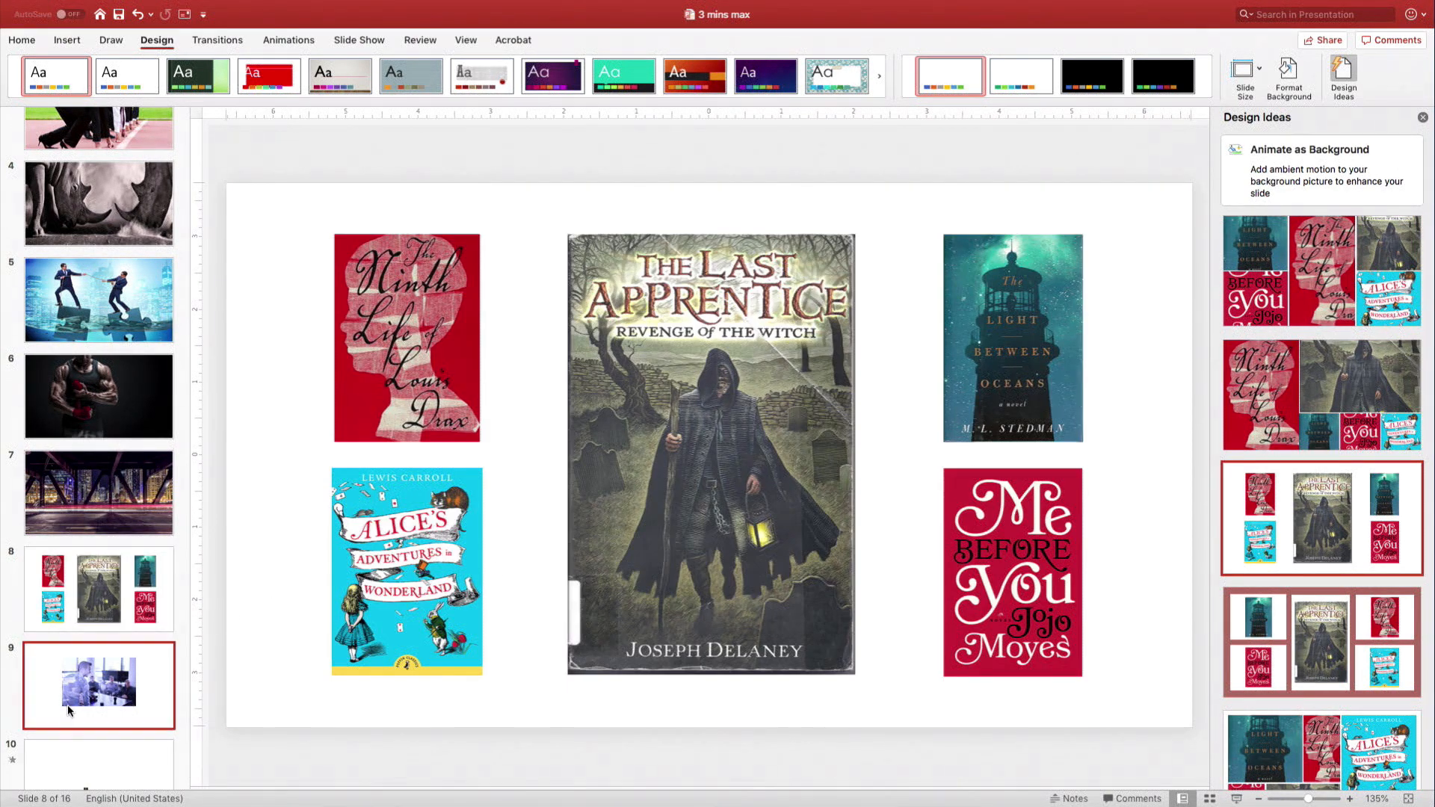
pyautogui.click(99, 685)
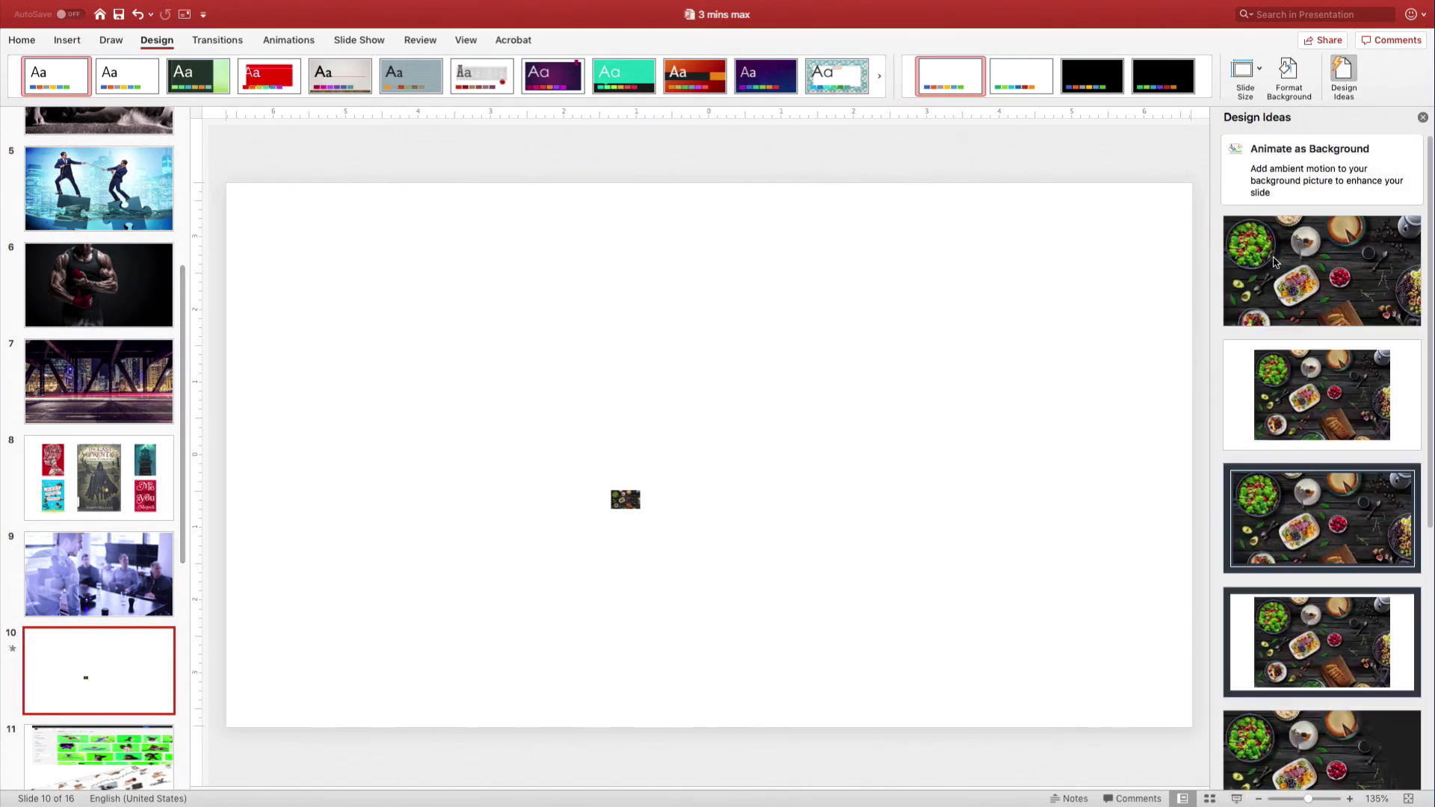
# Step: Make slide 10's food photo full bleed and give the dog screenshots and chart slides framed layouts
pyautogui.click(1320, 268)
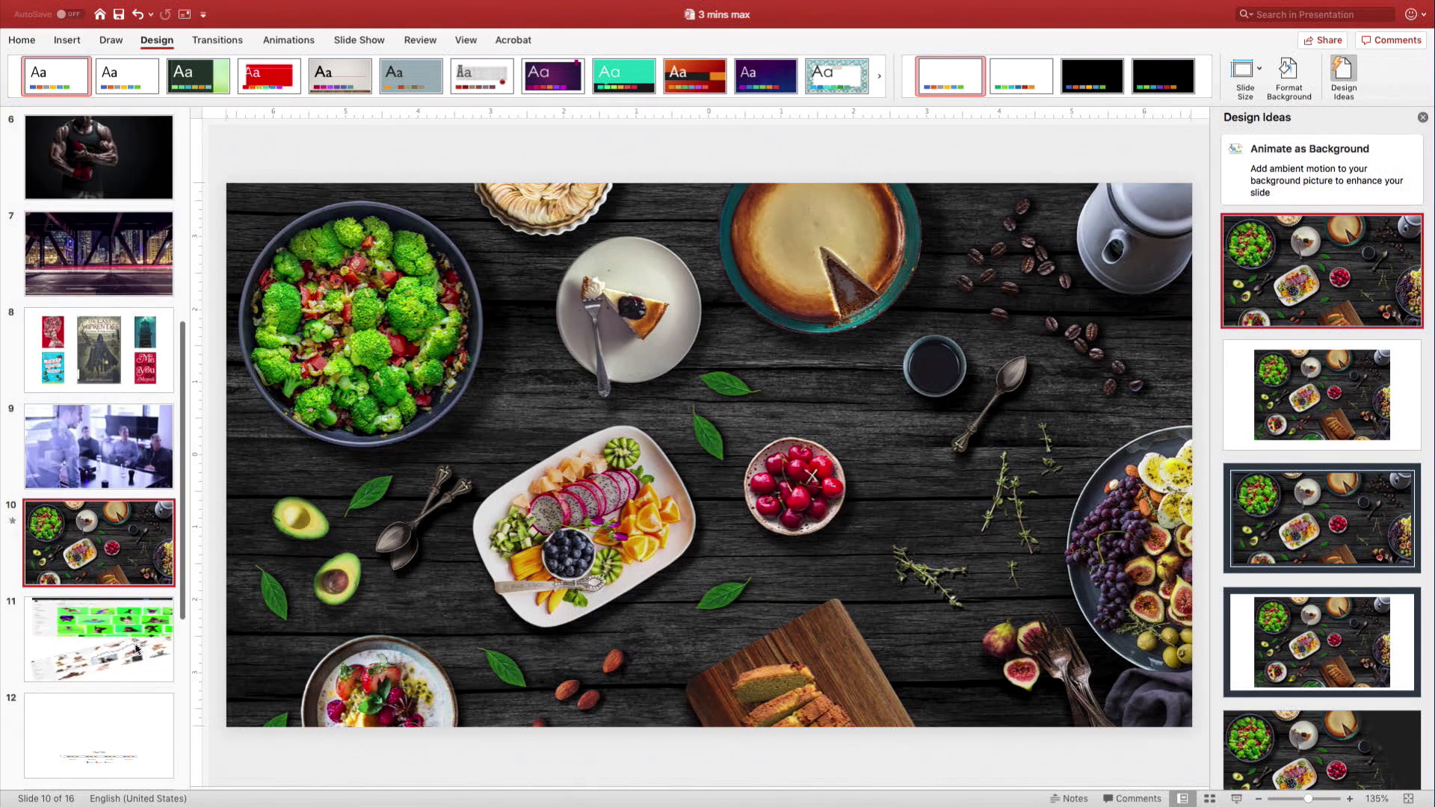
pyautogui.click(99, 637)
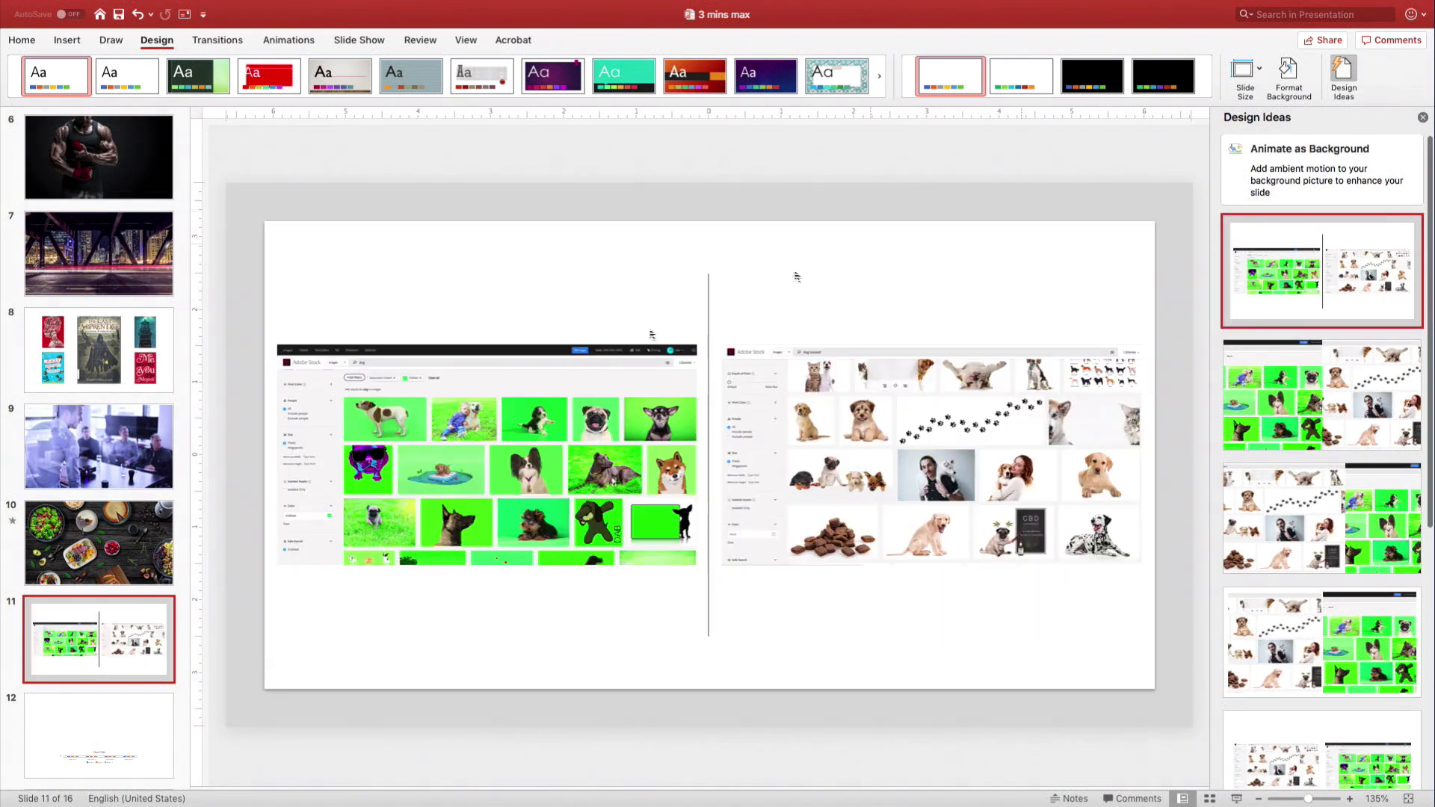
pyautogui.click(98, 735)
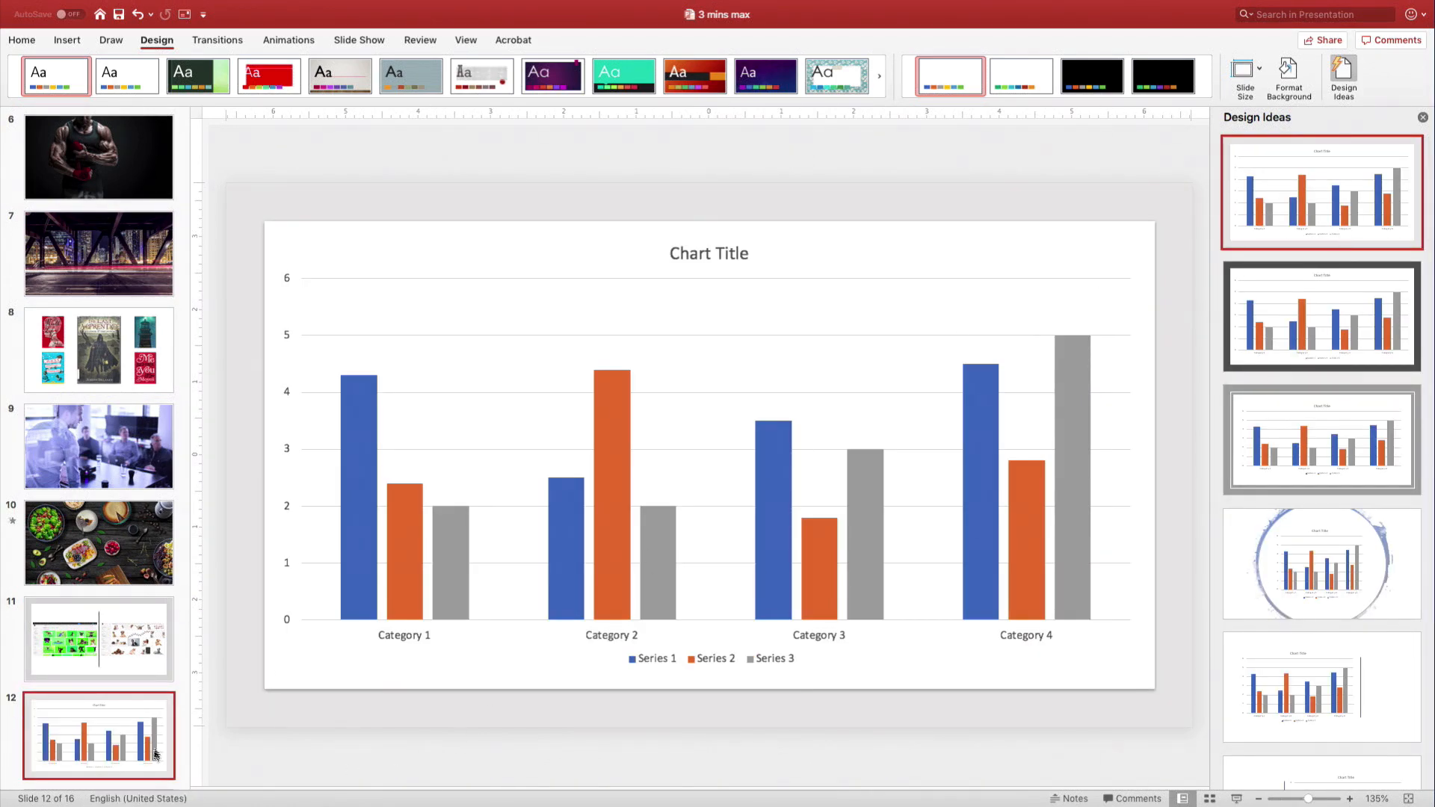
pyautogui.click(98, 614)
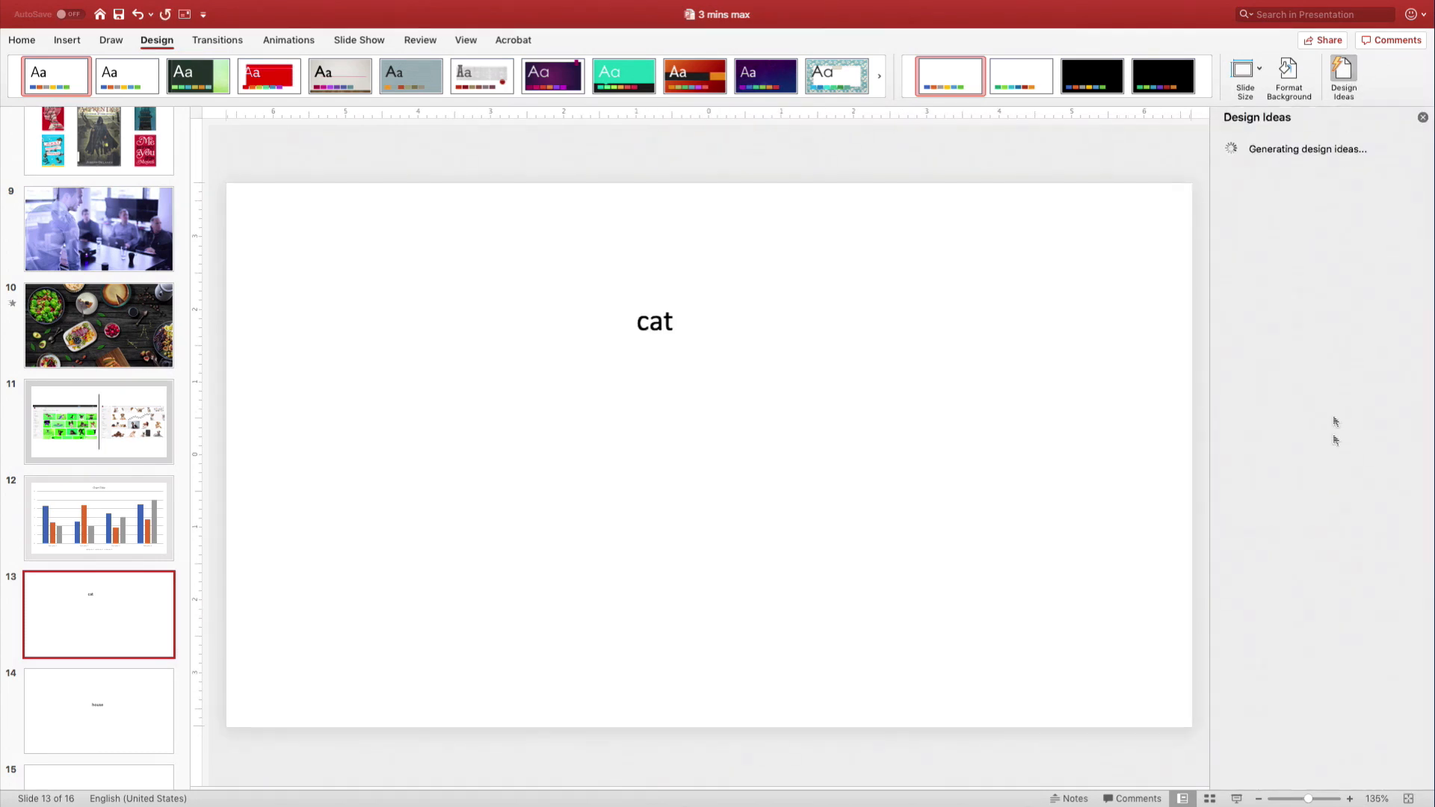
# Step: Apply the cat-icon design to slide 13 and the house-icon design to slide 14
pyautogui.click(1320, 315)
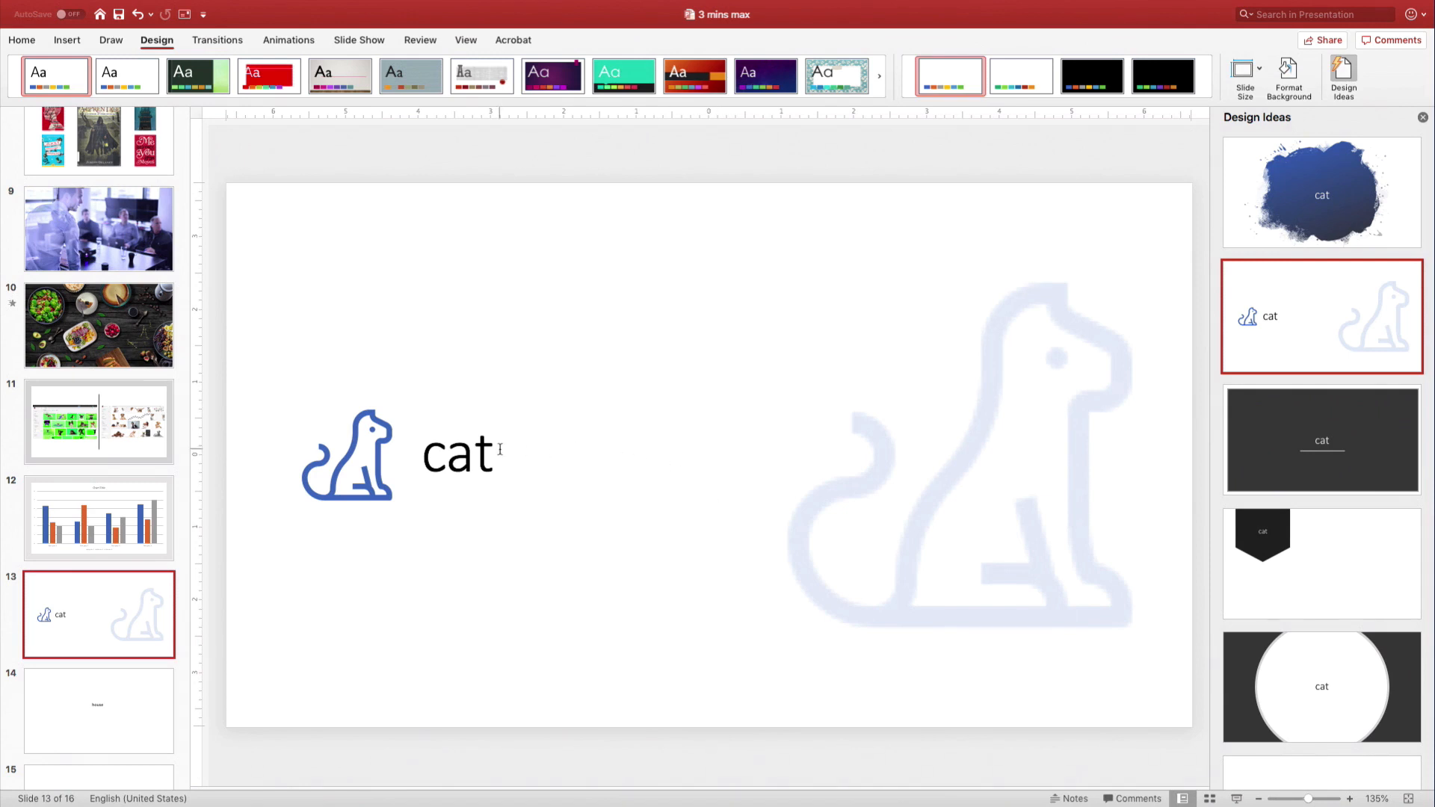
pyautogui.click(98, 711)
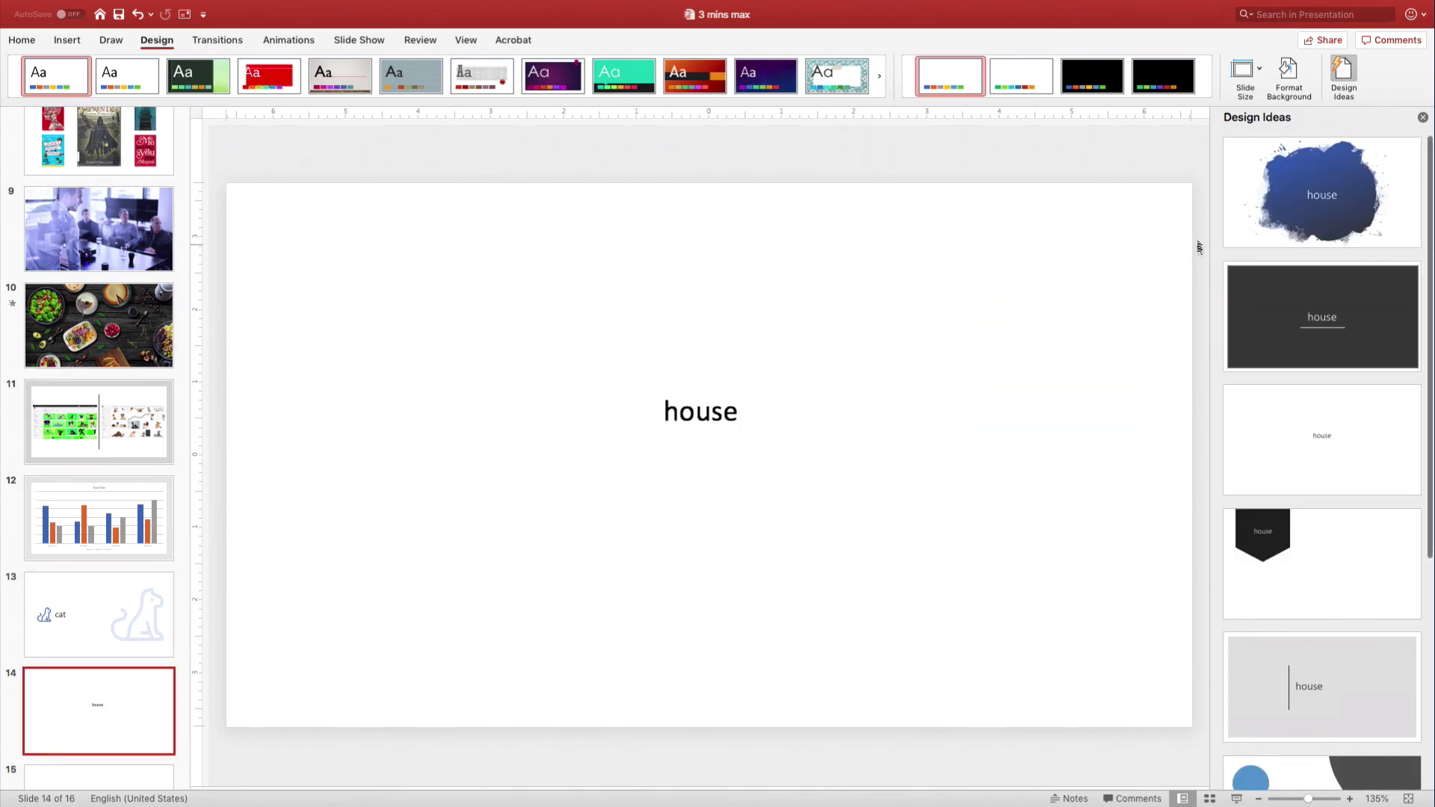
pyautogui.click(1342, 73)
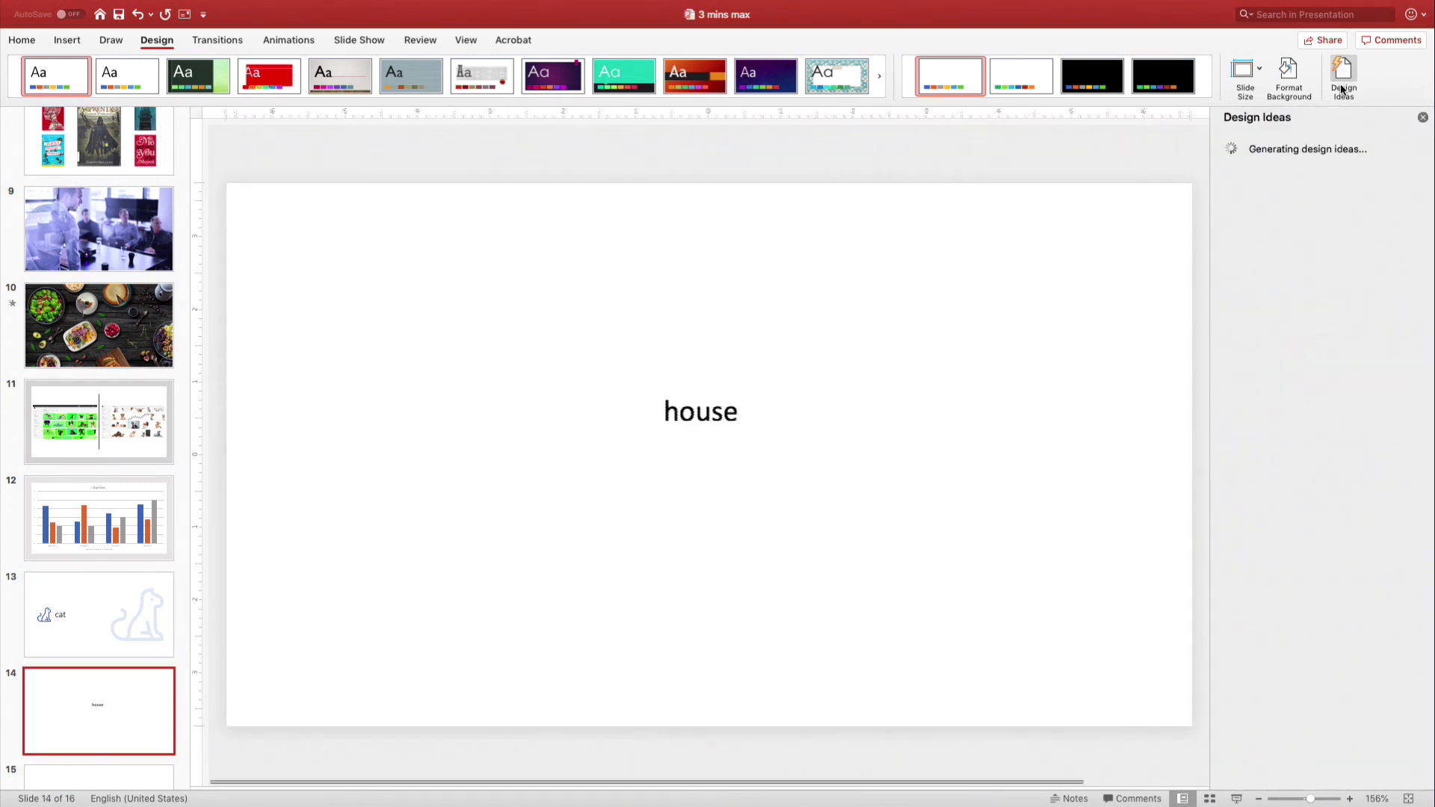
pyautogui.moveTo(1316, 512)
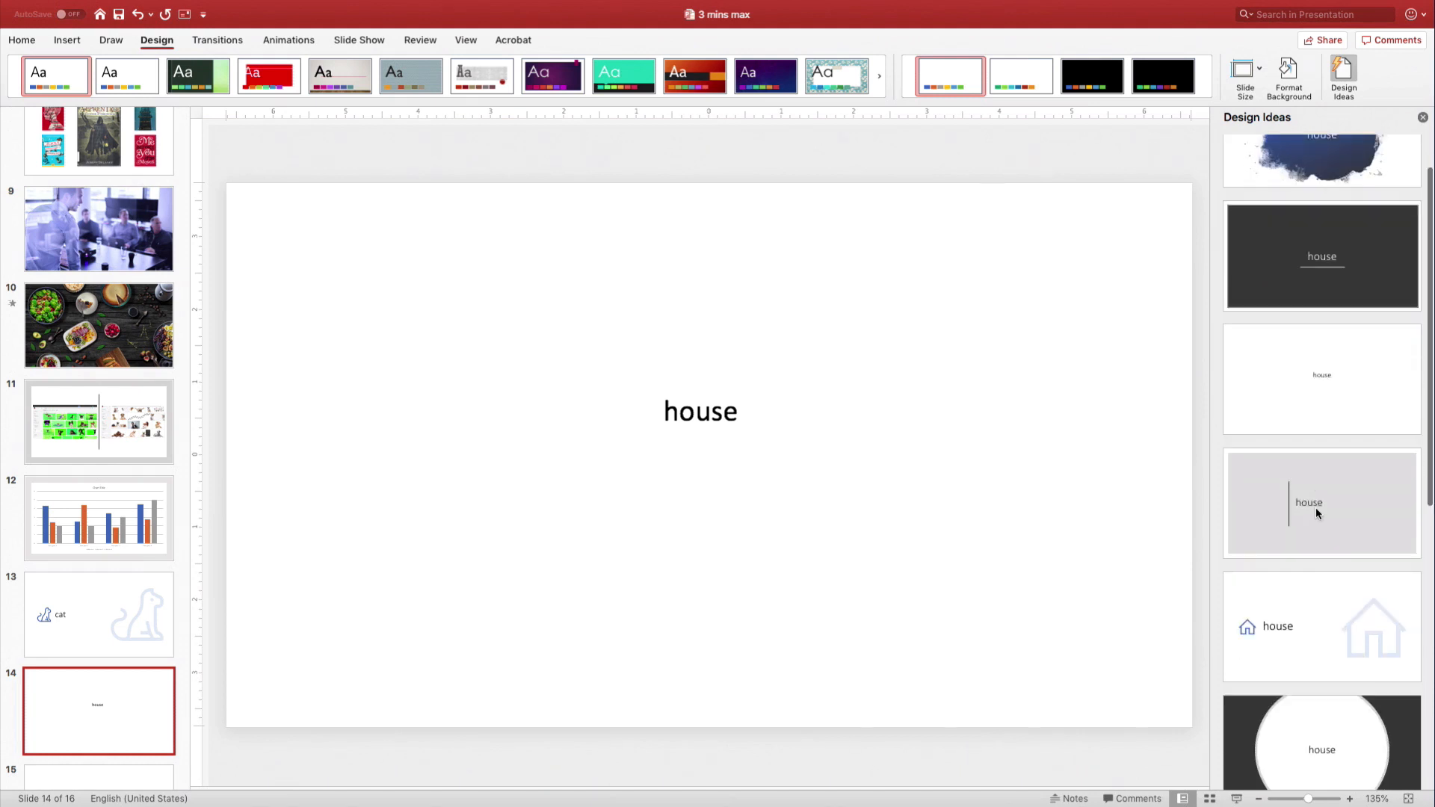
pyautogui.click(1320, 626)
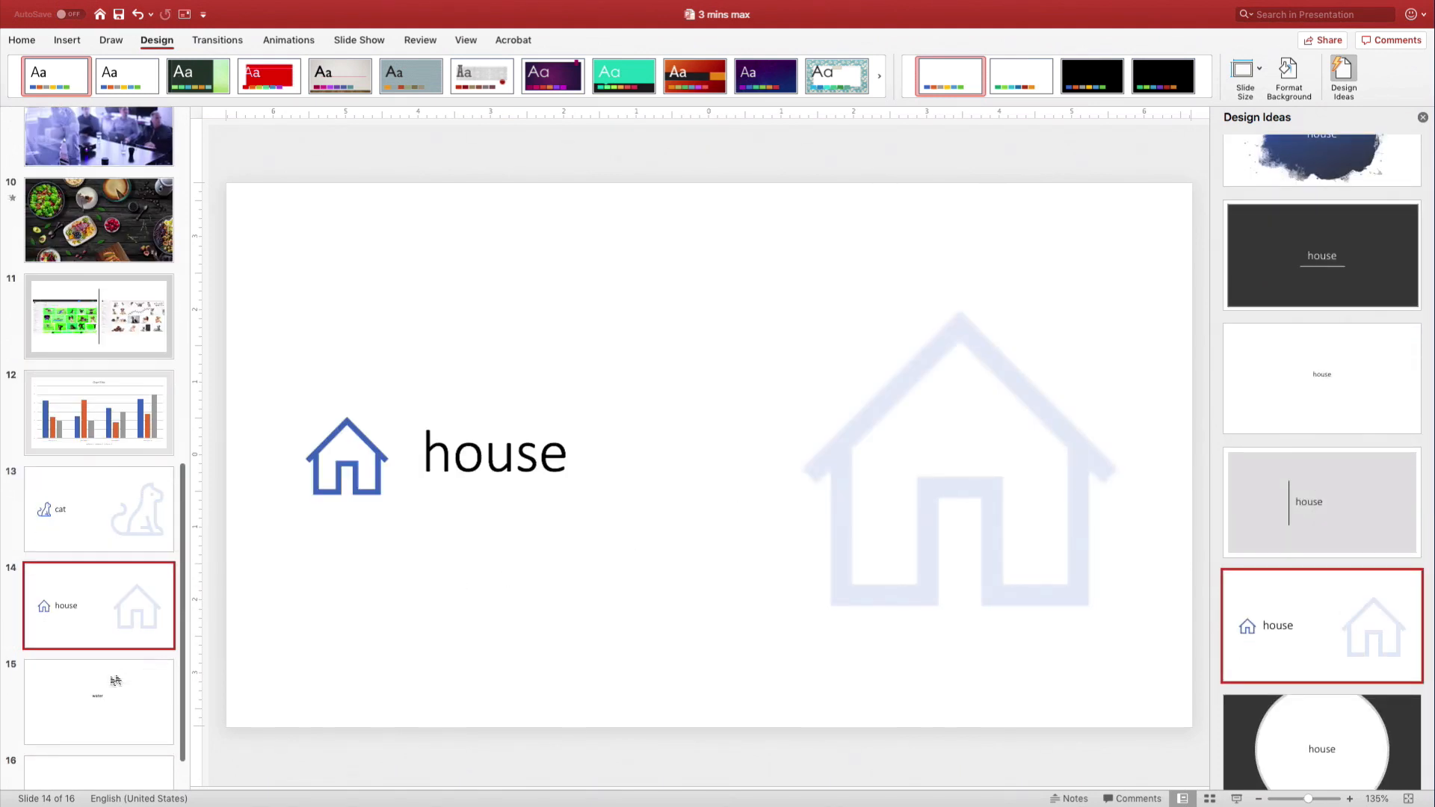
# Step: Apply the droplet-icon design to slide 15's water word, then move to the cloud slide
pyautogui.click(98, 702)
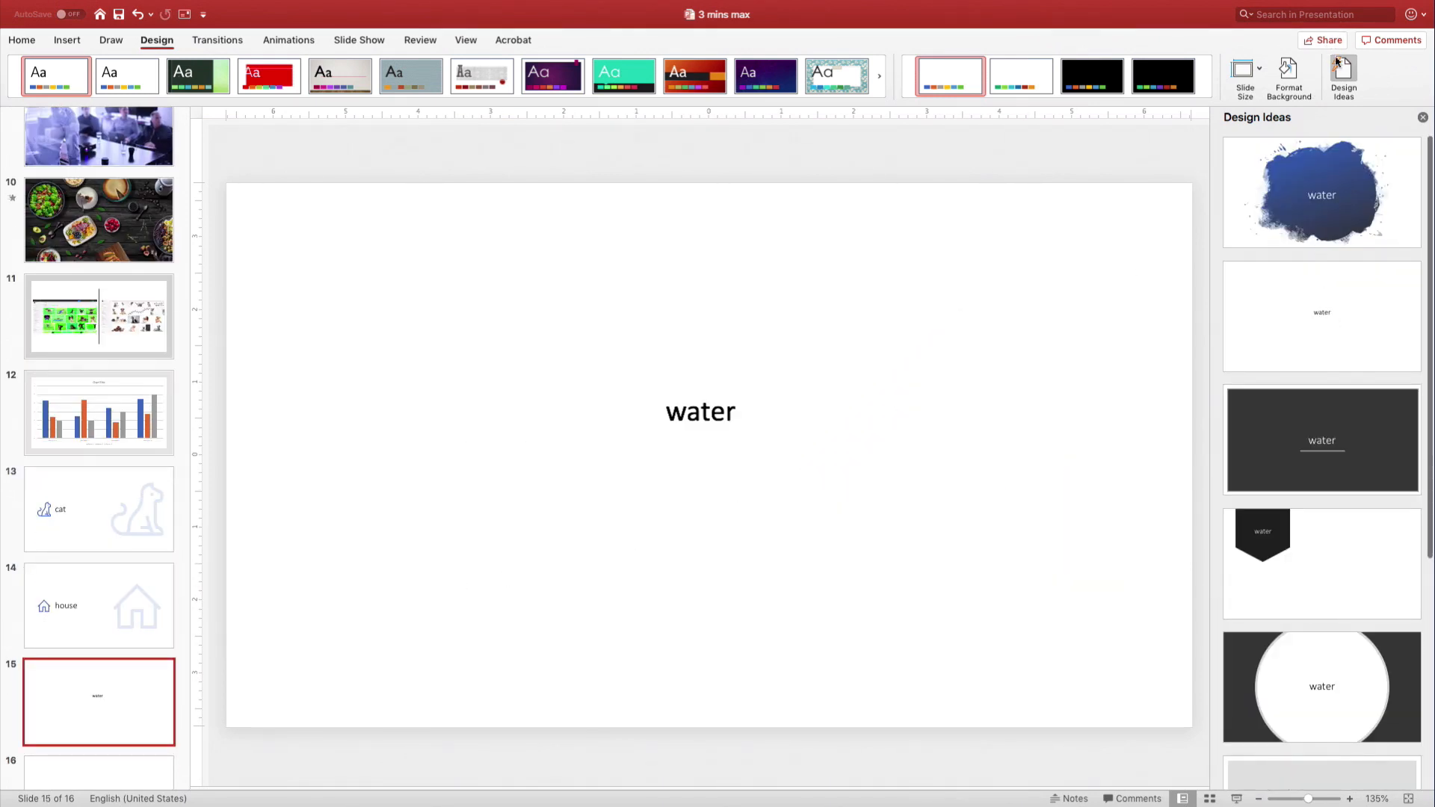
pyautogui.scroll(-3)
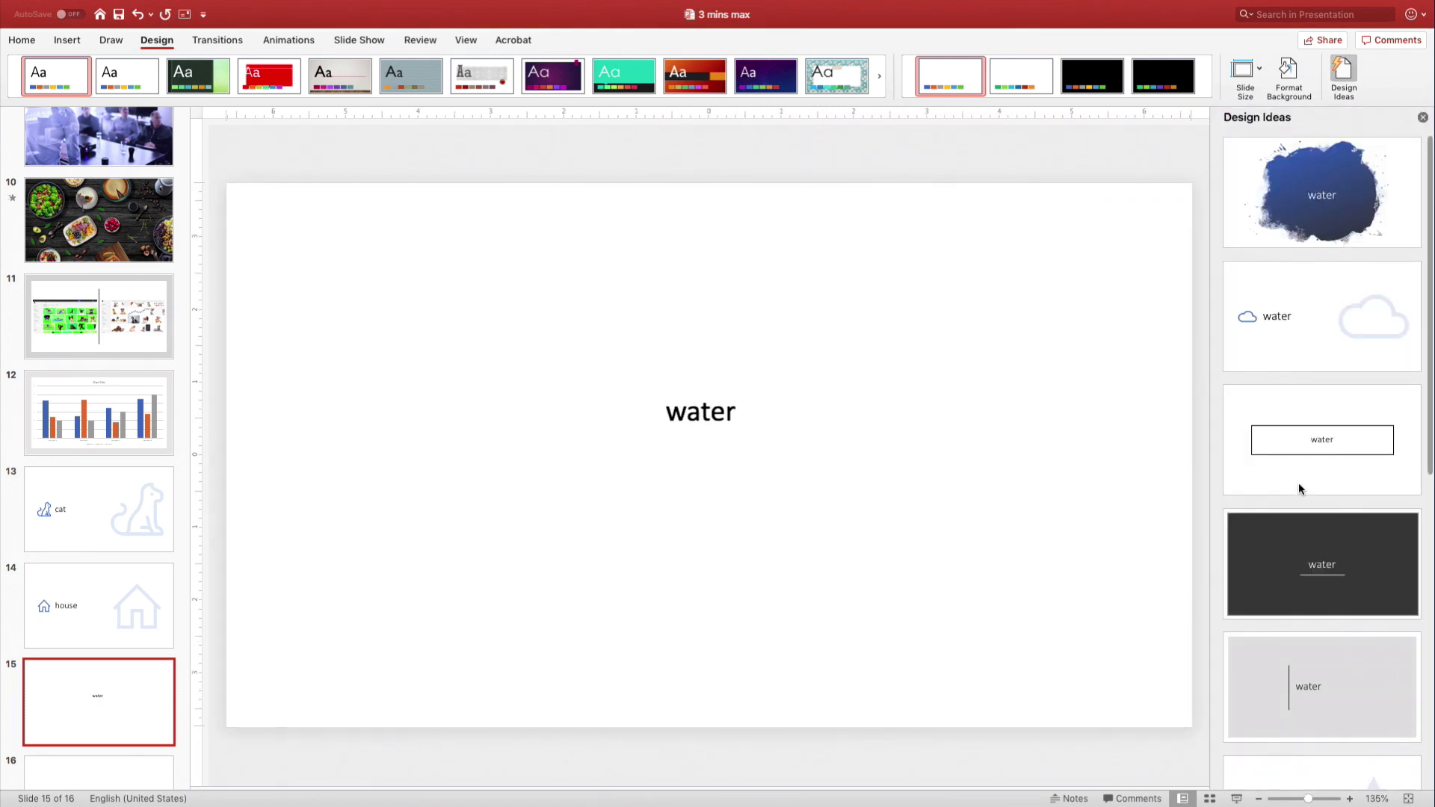
pyautogui.click(1320, 544)
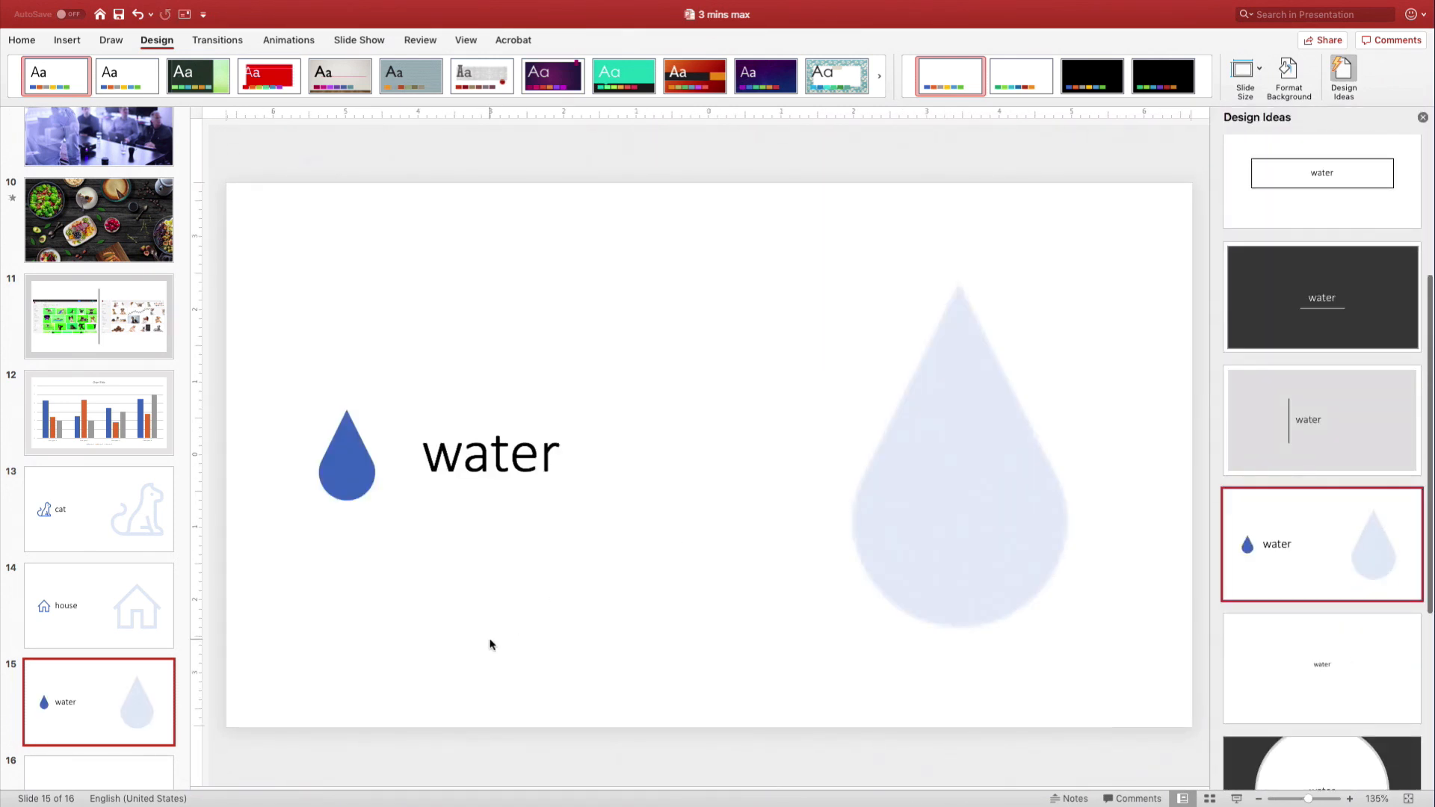
pyautogui.click(98, 737)
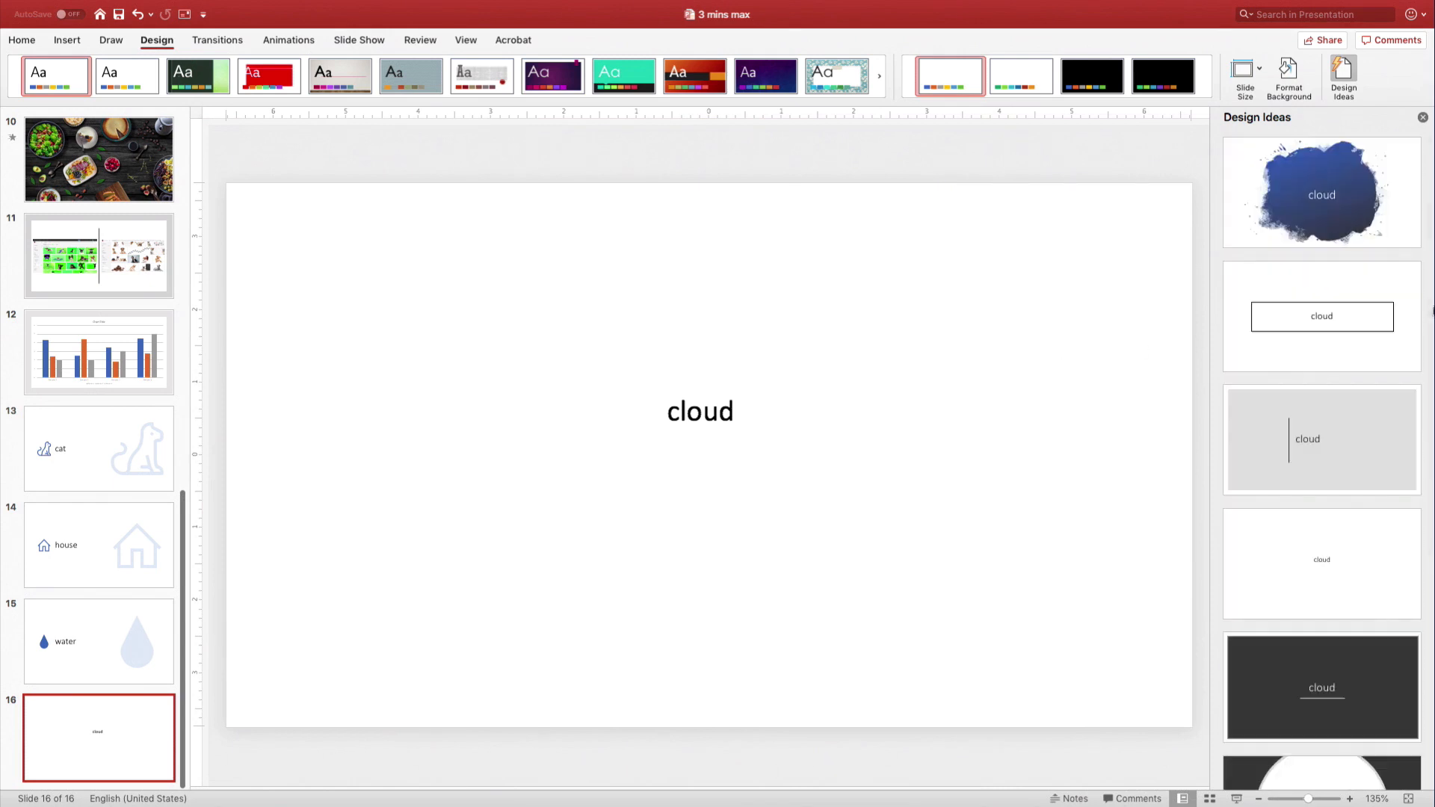